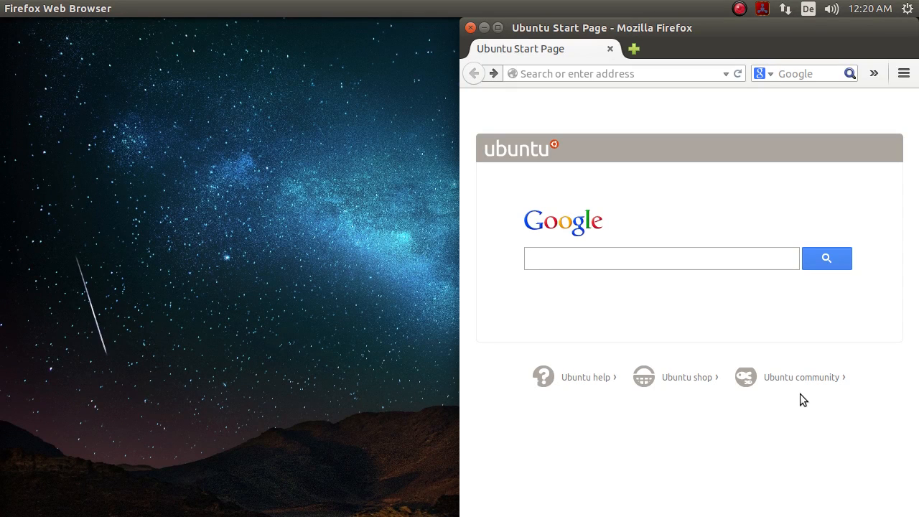
Maximize Firefox and enter hide.me in the address bar
left_click(660, 258)
type("hide")
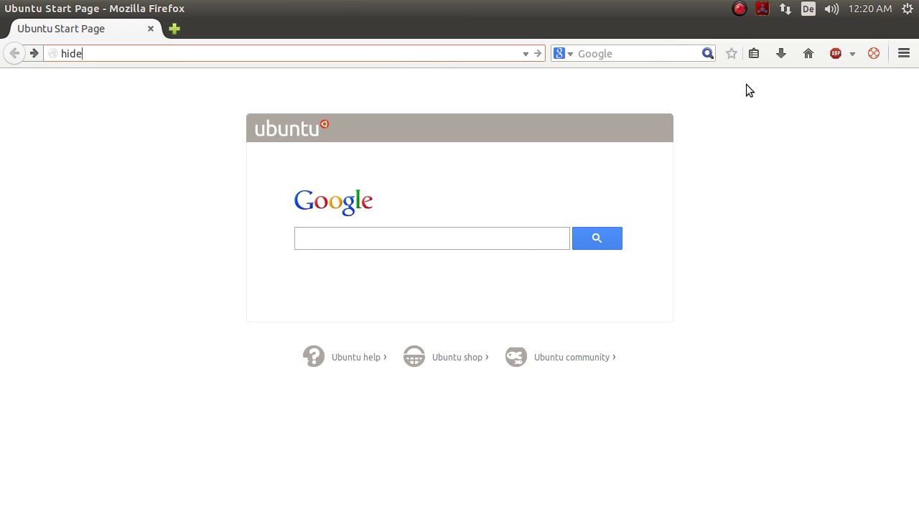
type(".me")
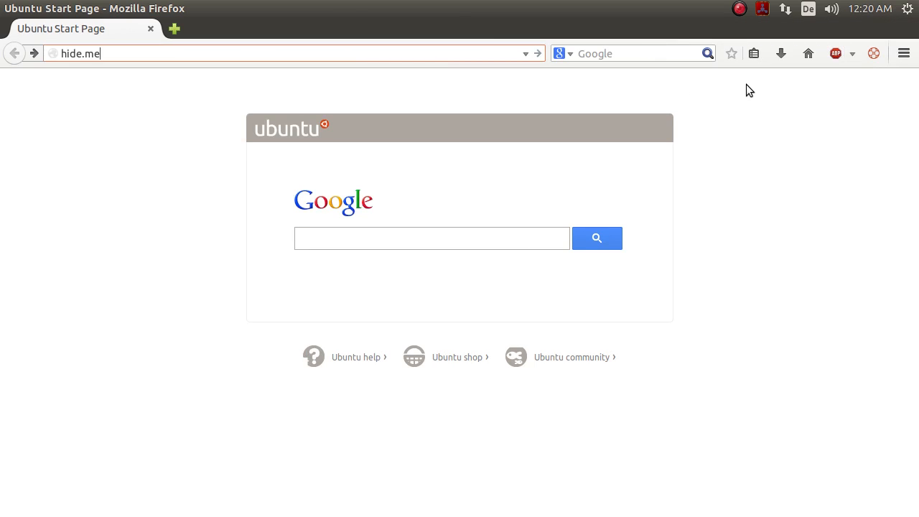
Load the hide.me home page with its VPN service overview
key("Return")
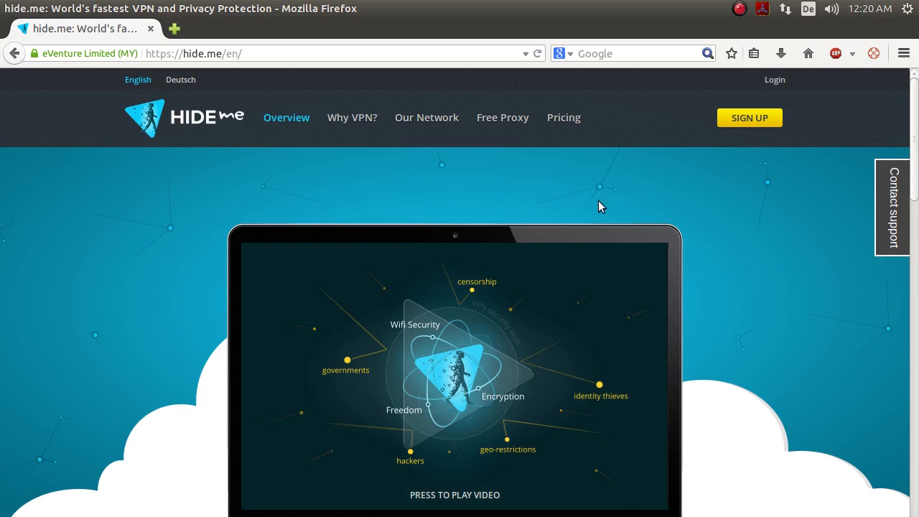
mouse_move(438, 186)
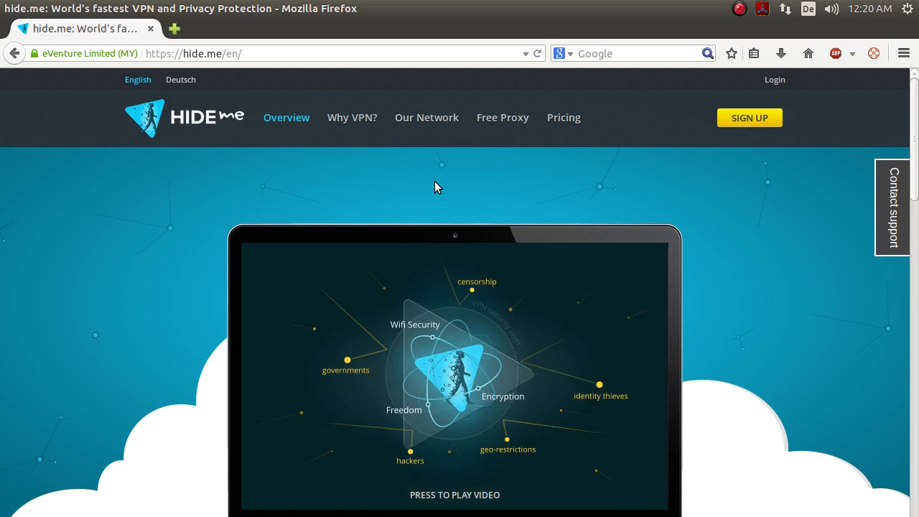
mouse_move(352, 118)
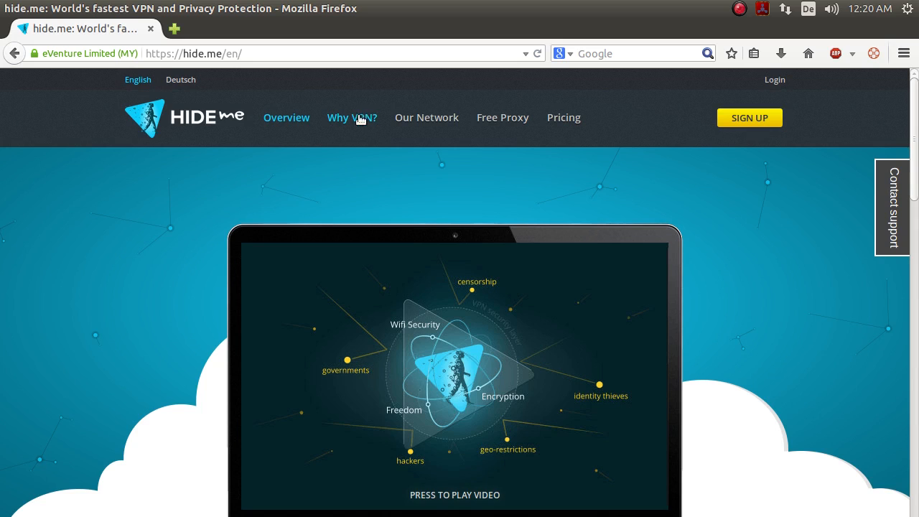
mouse_move(322, 160)
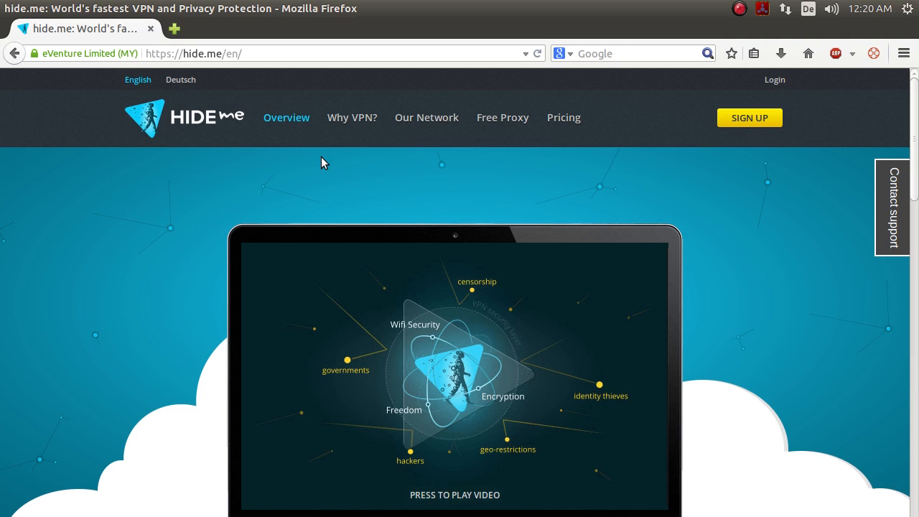
mouse_move(333, 167)
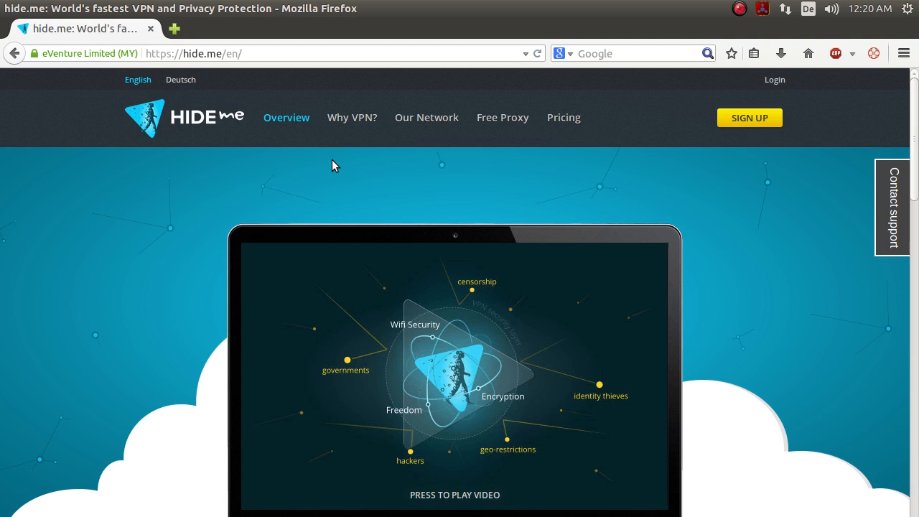
mouse_move(352, 117)
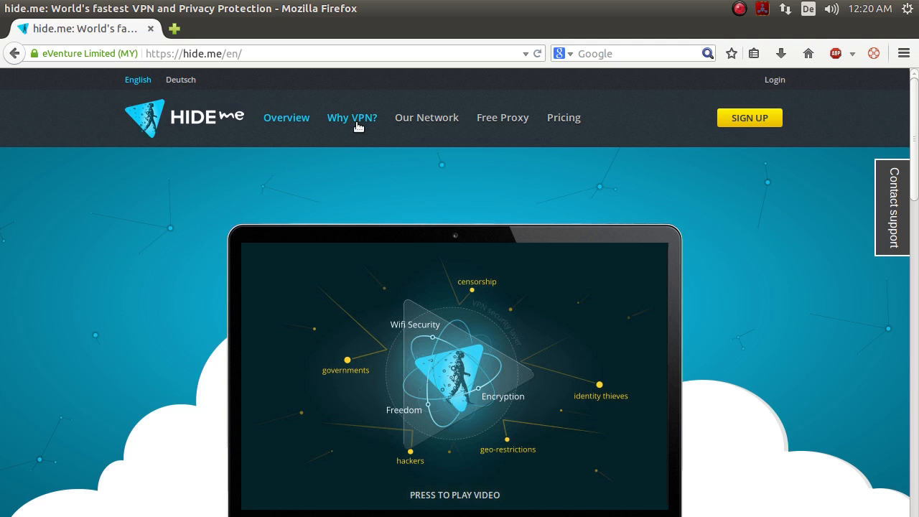
mouse_move(366, 145)
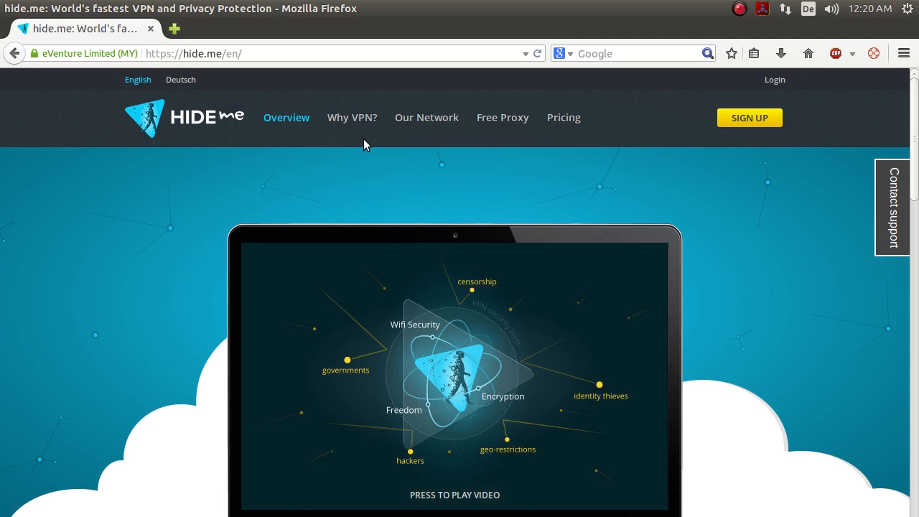
mouse_move(379, 161)
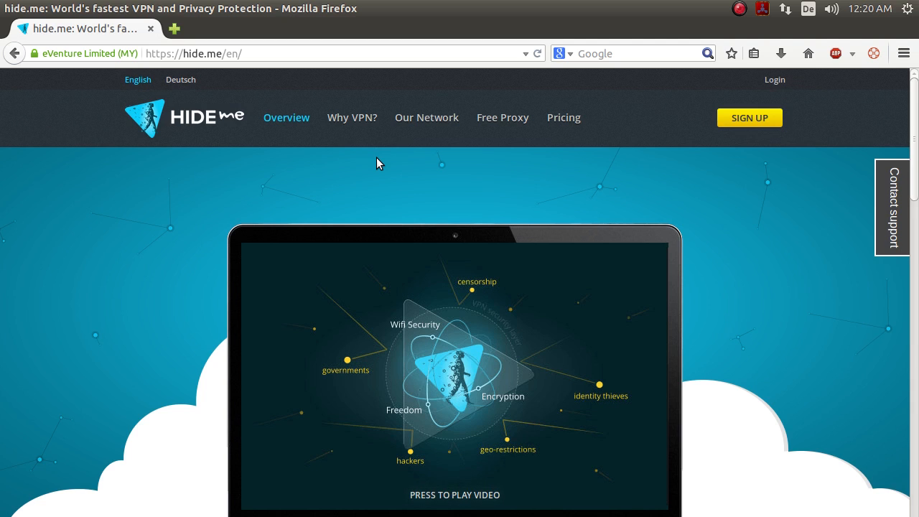
mouse_move(604, 195)
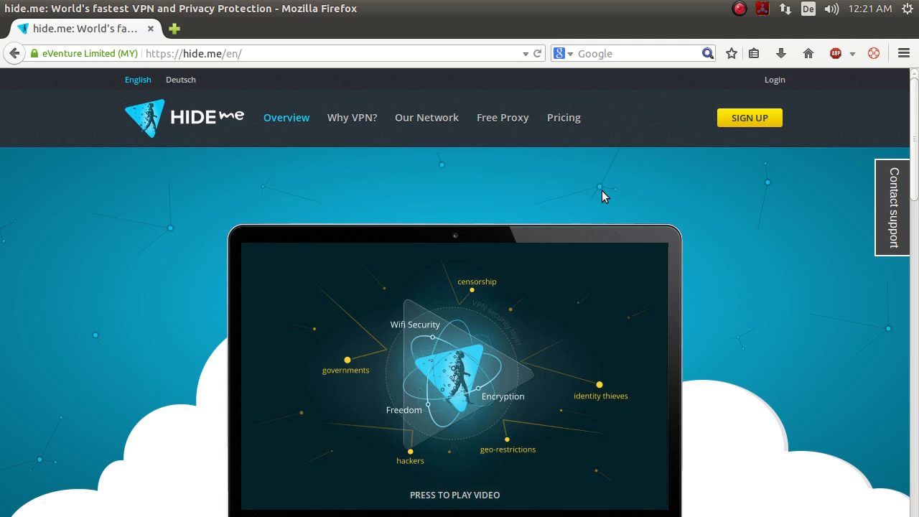
mouse_move(438, 183)
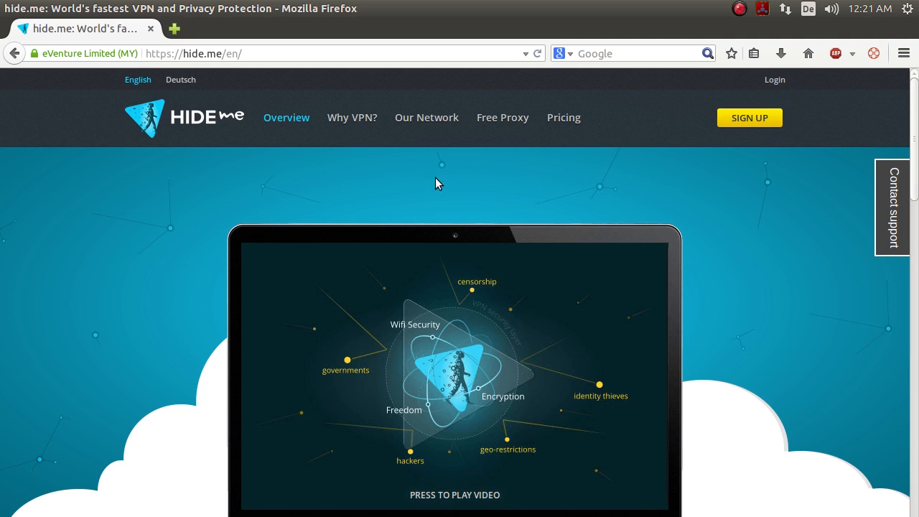
scroll("down", 3)
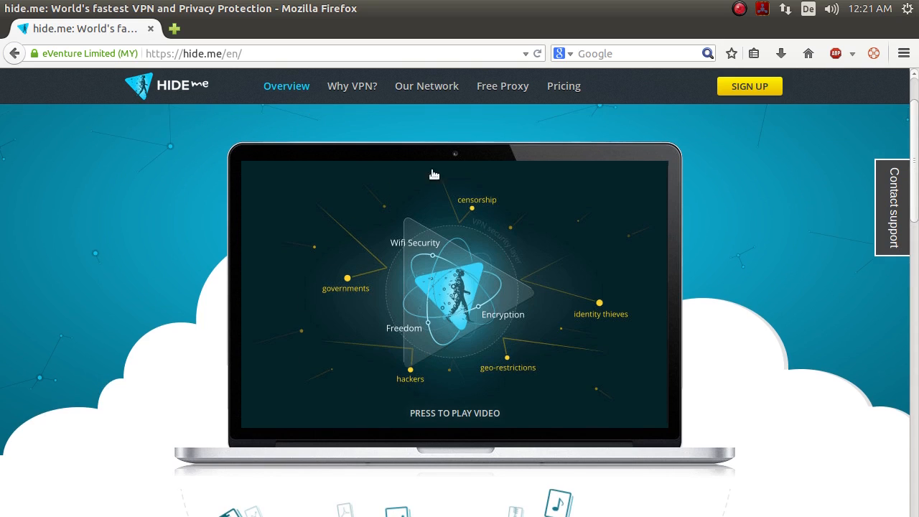
mouse_move(553, 115)
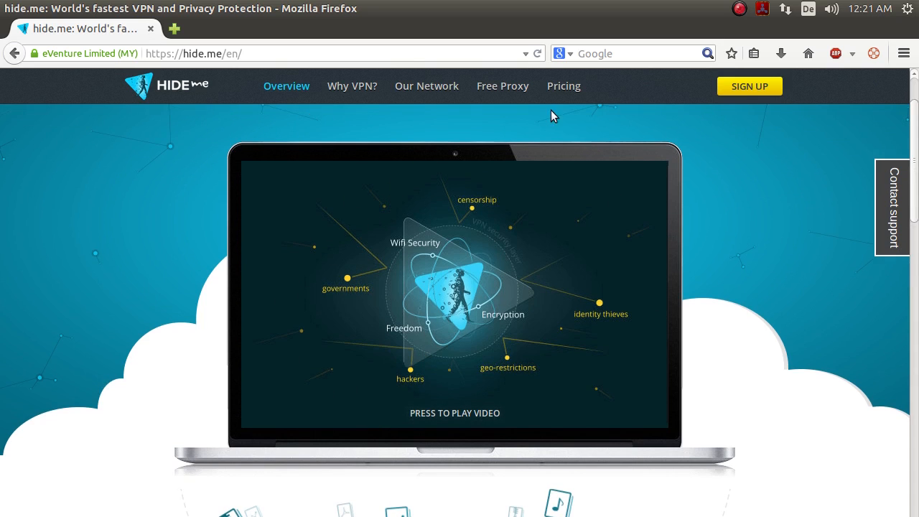
mouse_move(433, 158)
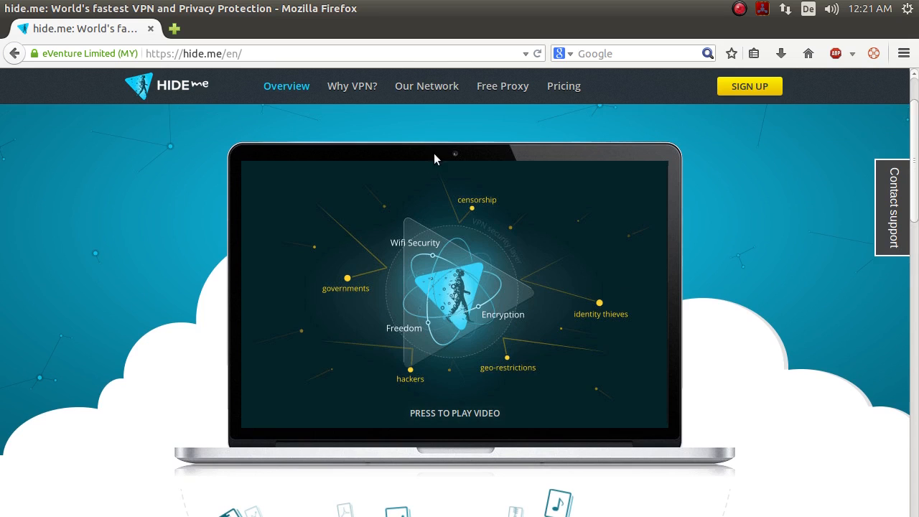
mouse_move(516, 229)
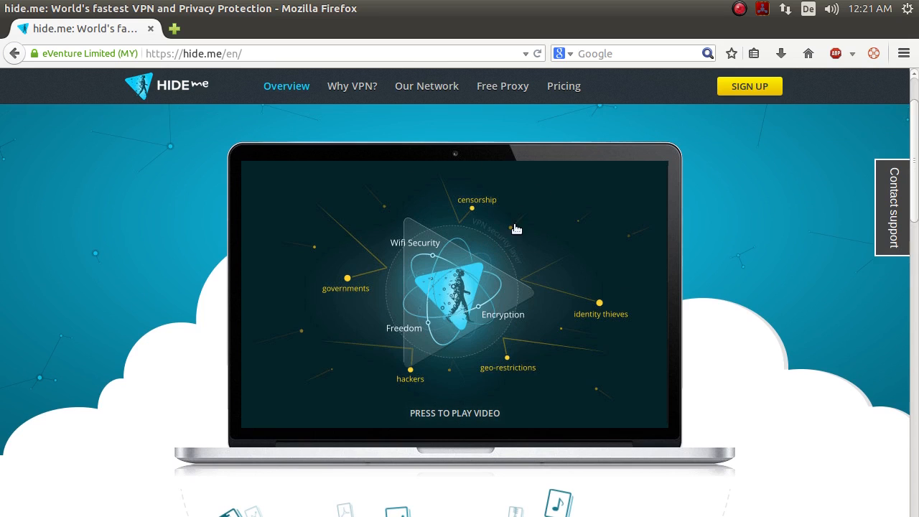
mouse_move(527, 221)
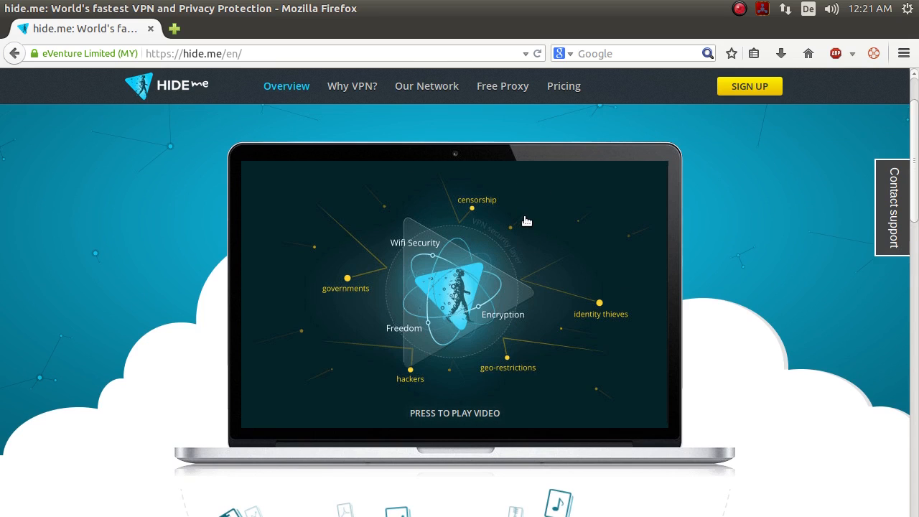
mouse_move(824, 170)
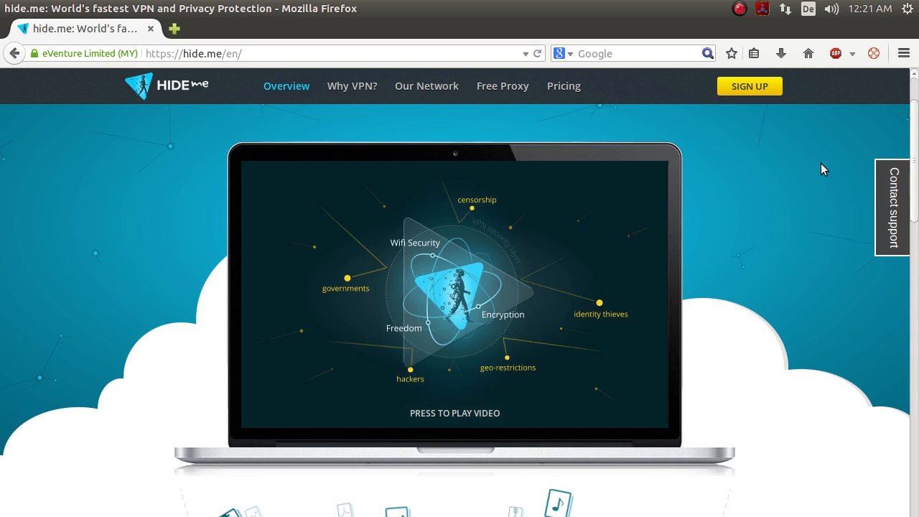
mouse_move(789, 198)
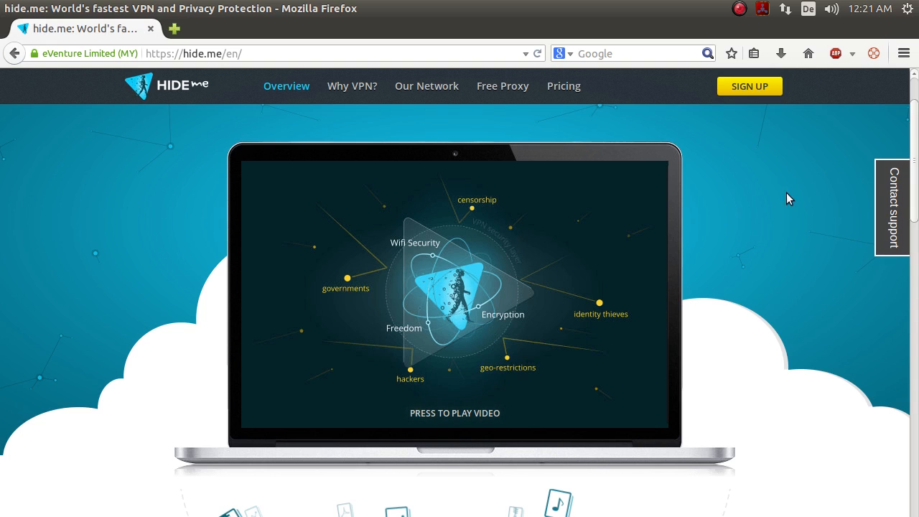
mouse_move(681, 222)
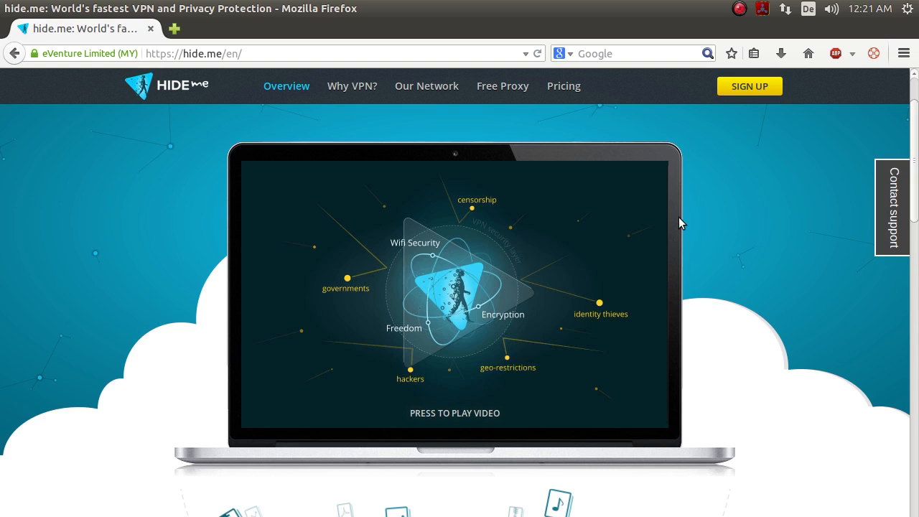
scroll("up", 3)
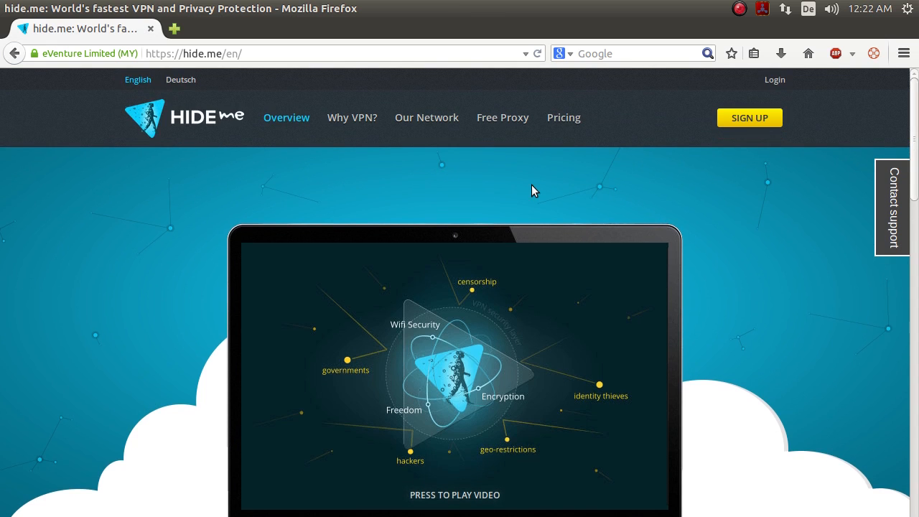
mouse_move(563, 118)
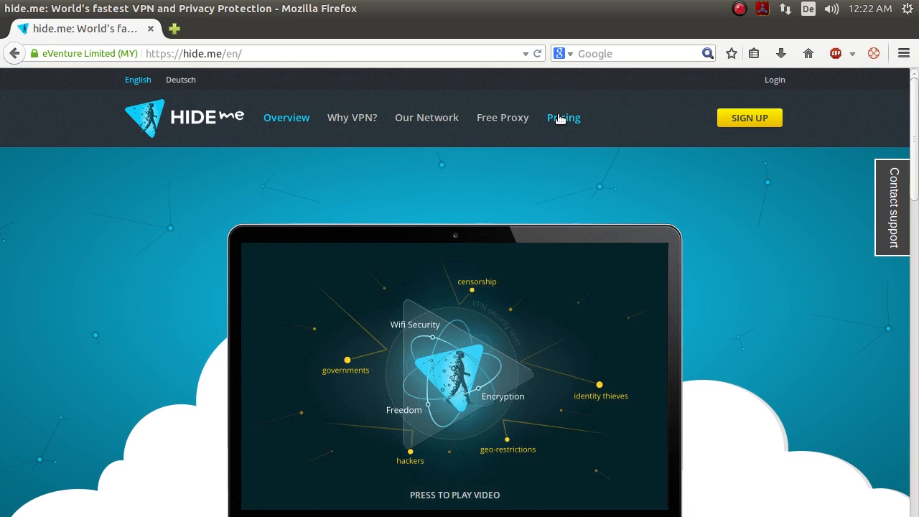
View the hide.me Pricing page comparing Free, Premium and Plus plans
left_click(563, 118)
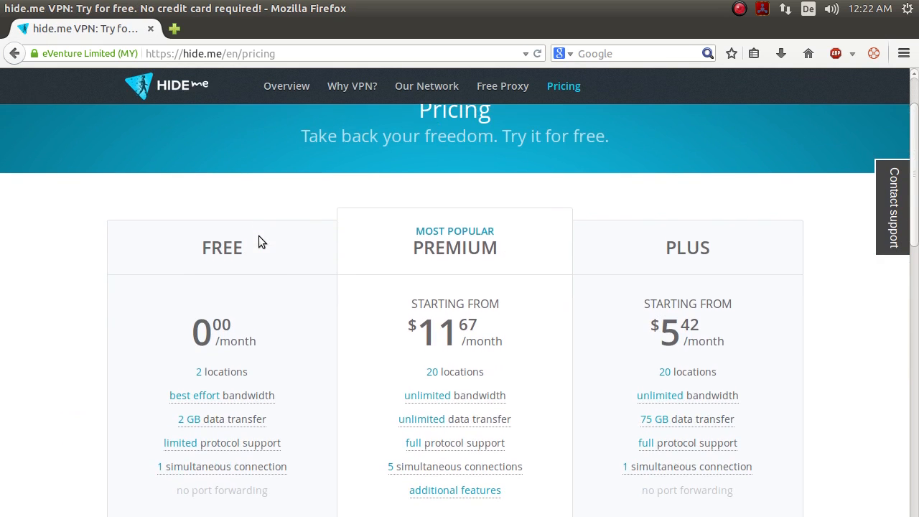
scroll("down", 3)
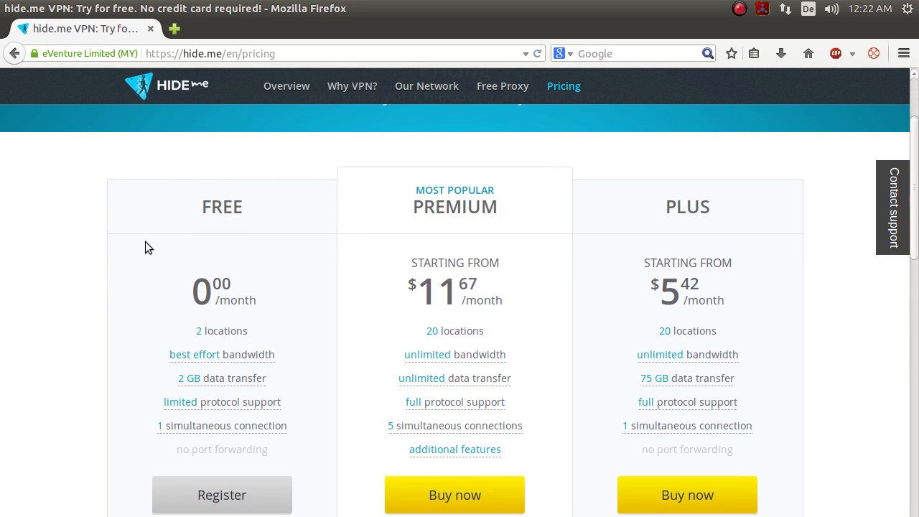
mouse_move(191, 379)
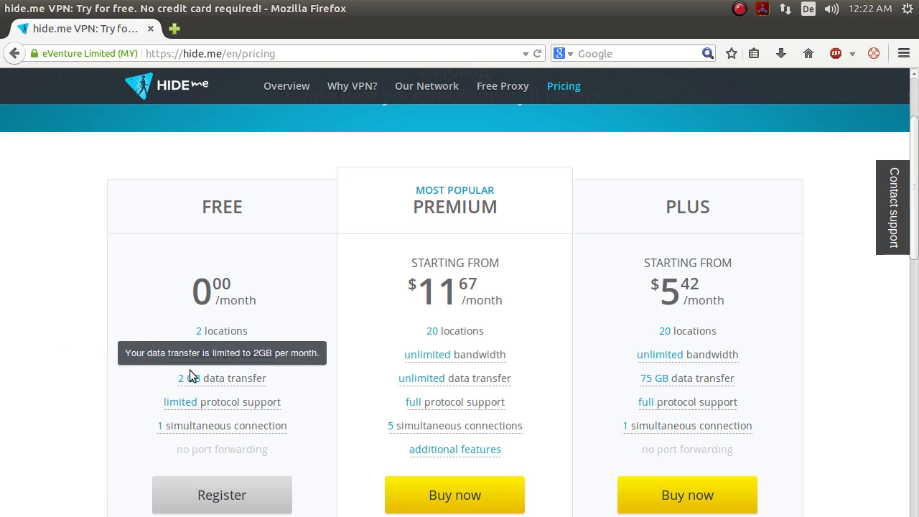
mouse_move(107, 230)
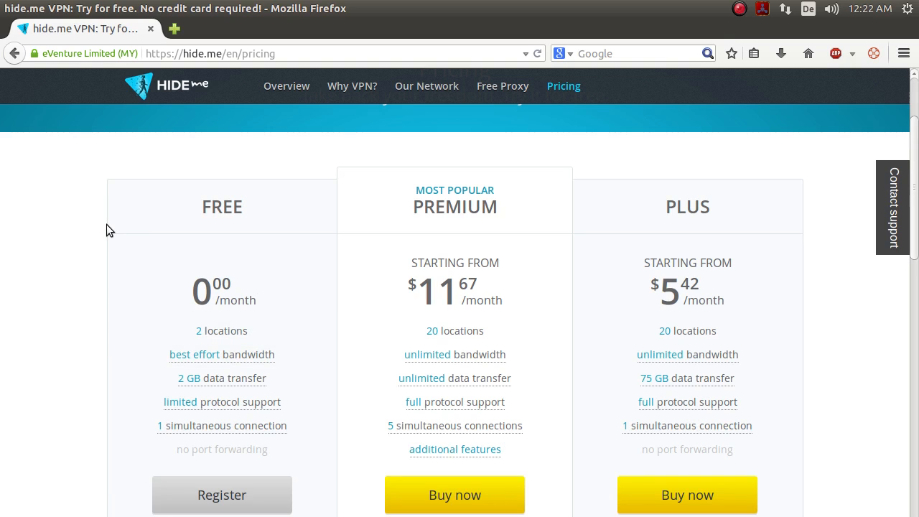
mouse_move(234, 209)
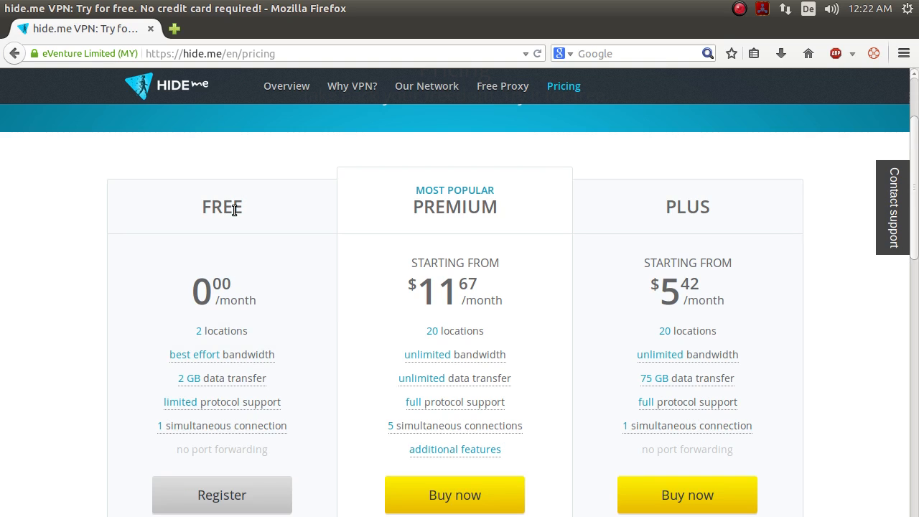
mouse_move(183, 379)
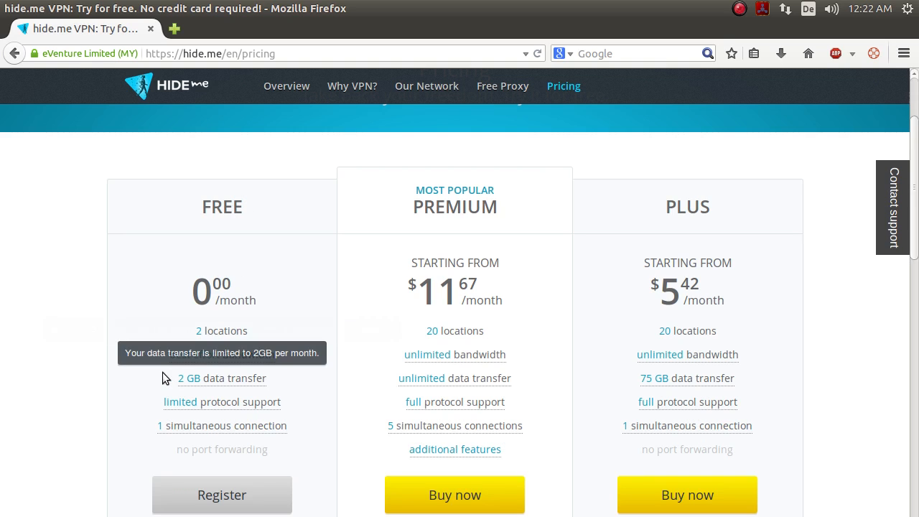
mouse_move(221, 379)
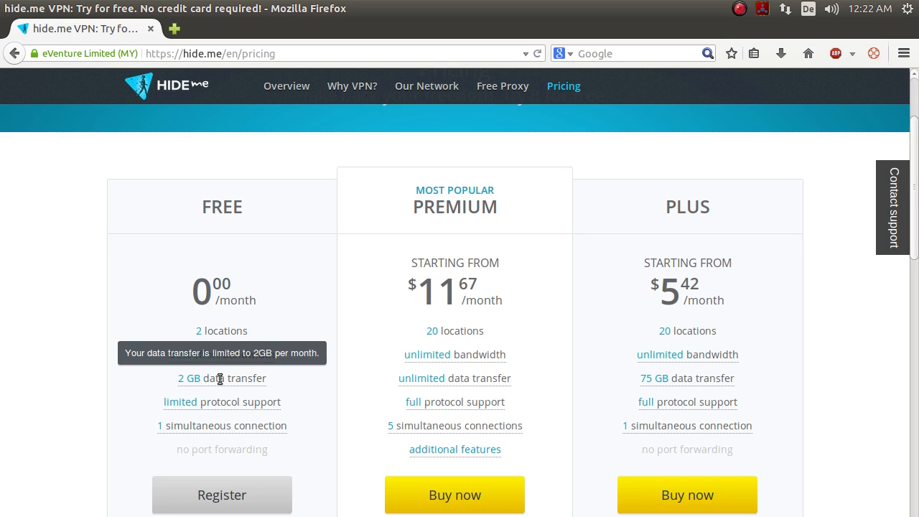
mouse_move(257, 207)
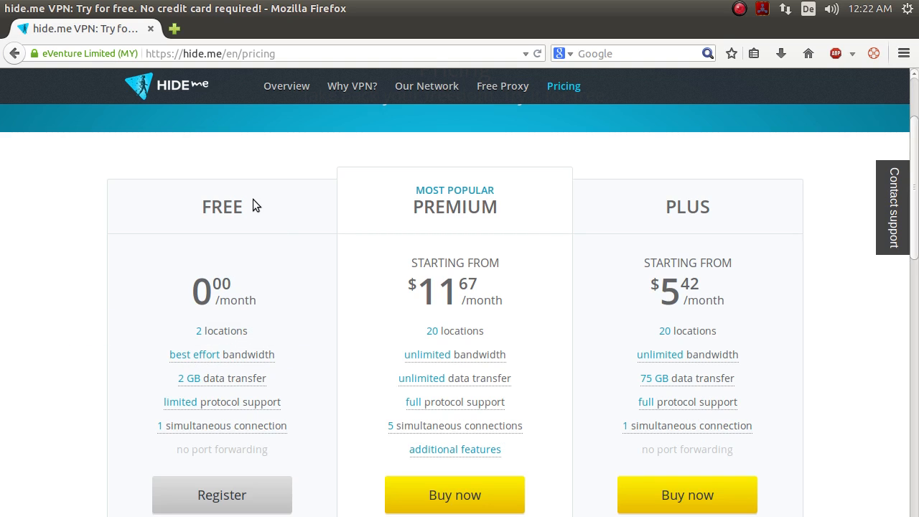
mouse_move(753, 247)
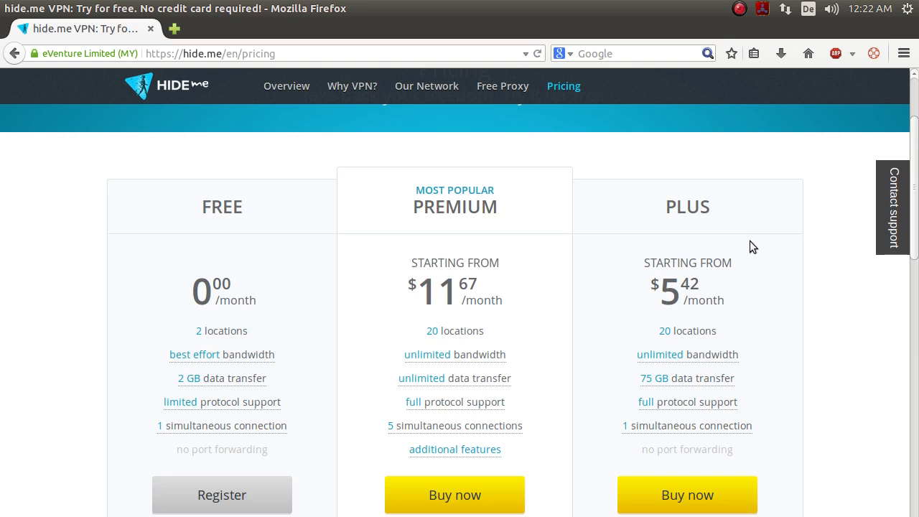
Register for the Free plan and restore Firefox to a smaller window
left_click(221, 493)
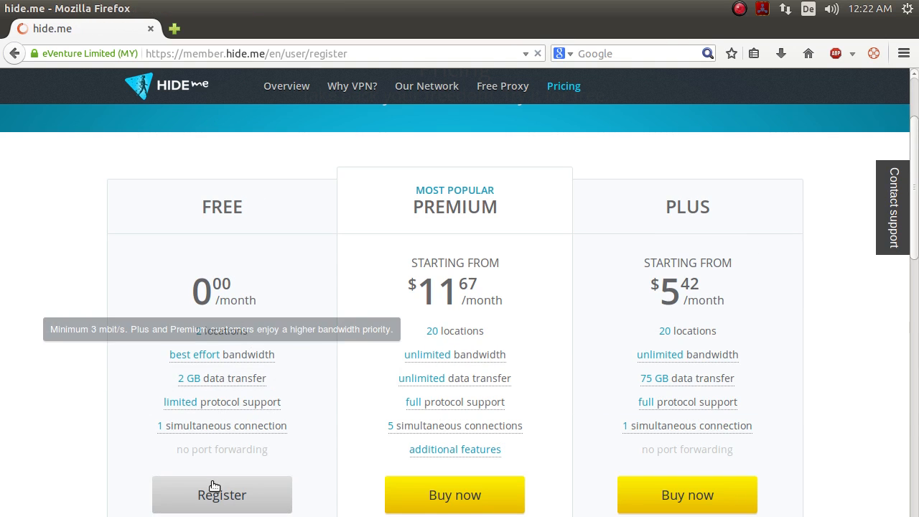
left_click(221, 494)
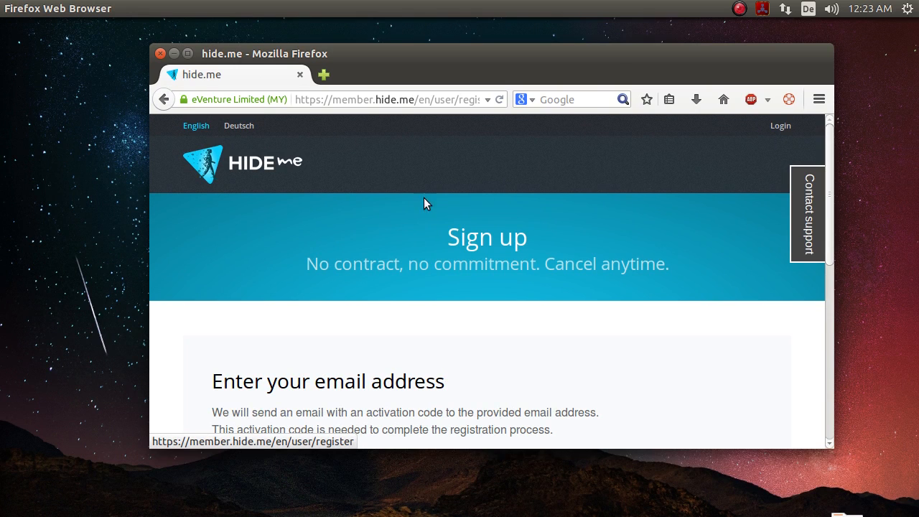
mouse_move(529, 58)
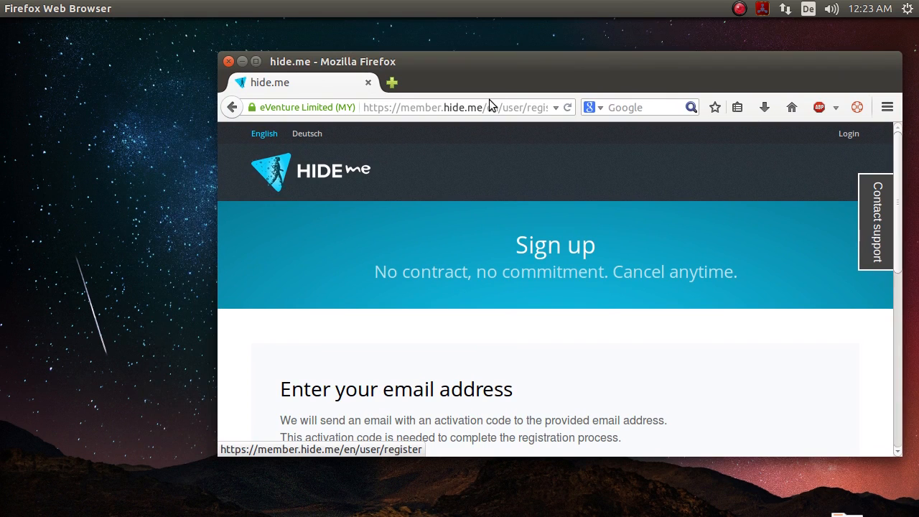
mouse_move(351, 324)
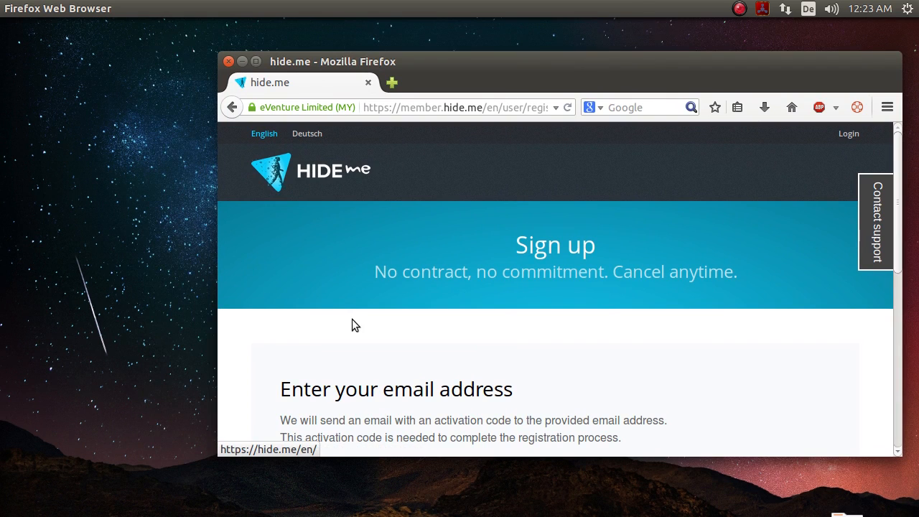
mouse_move(359, 333)
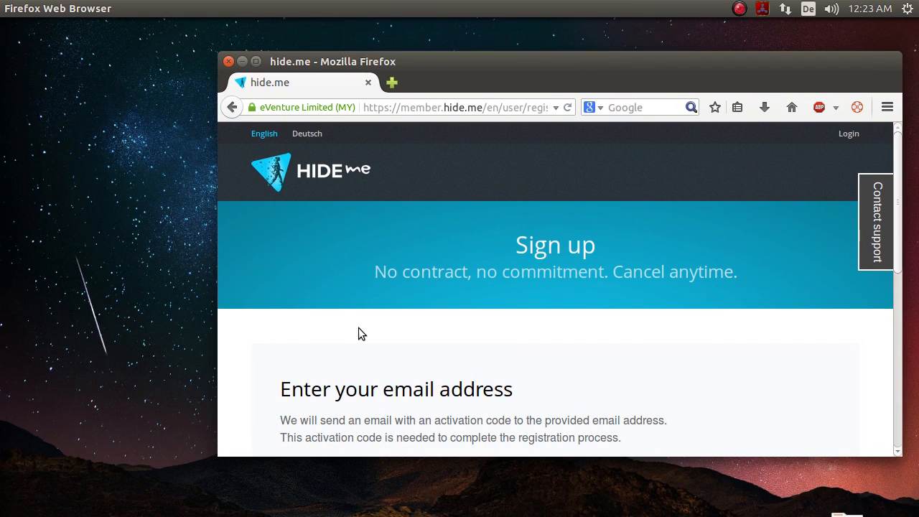
mouse_move(477, 333)
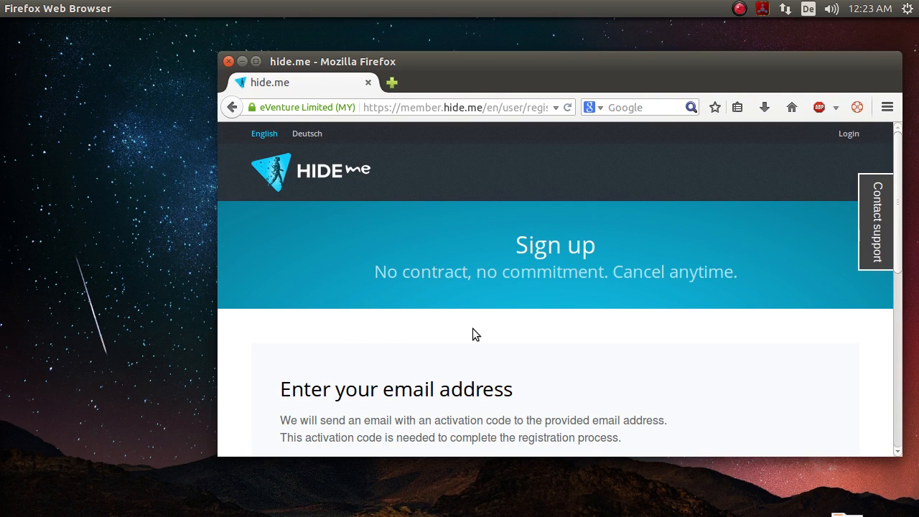
mouse_move(379, 234)
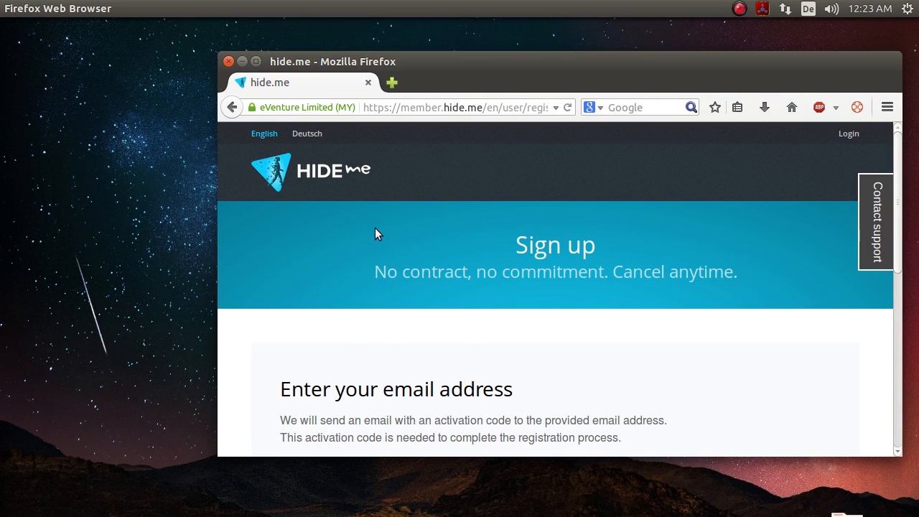
mouse_move(390, 207)
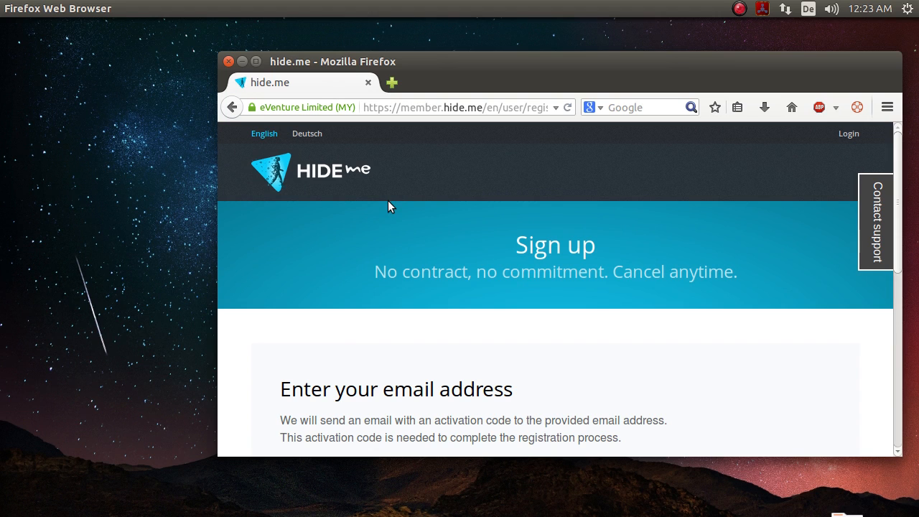
mouse_move(382, 198)
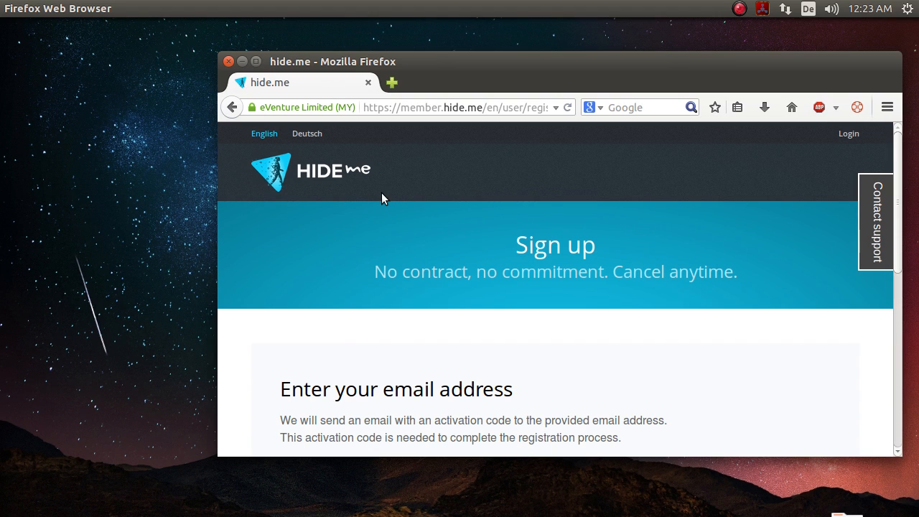
mouse_move(626, 152)
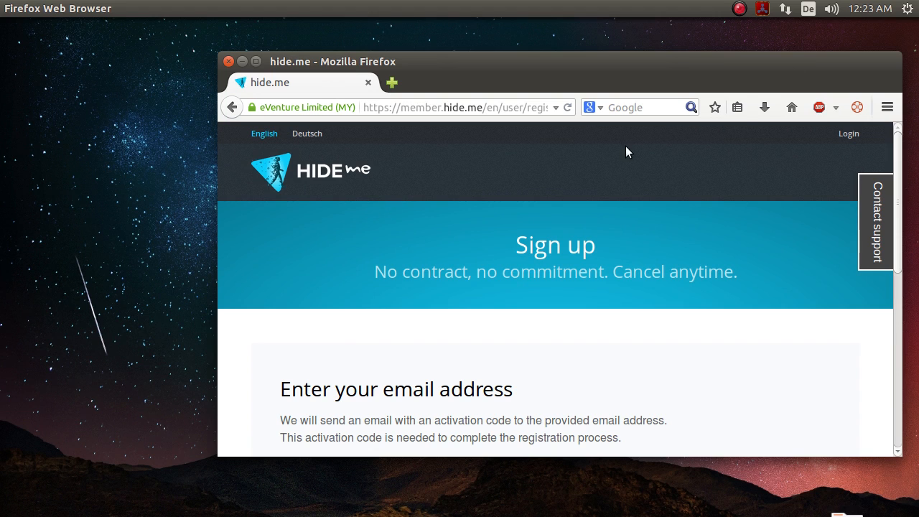
mouse_move(621, 143)
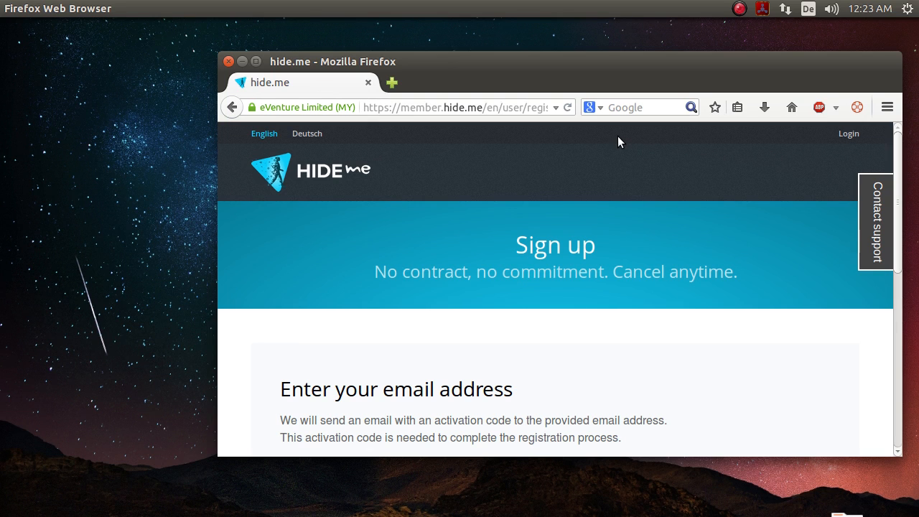
mouse_move(793, 21)
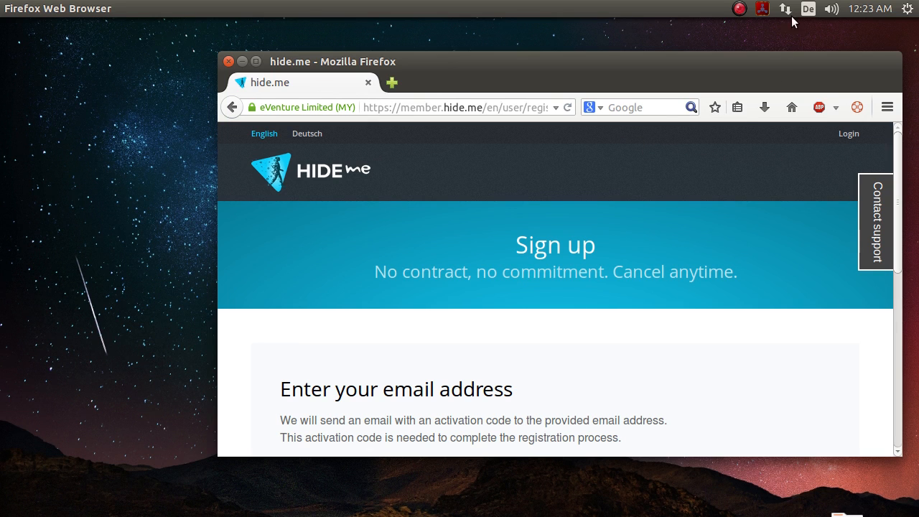
Show the top-panel network menu listing the saved VPN connections
left_click(784, 8)
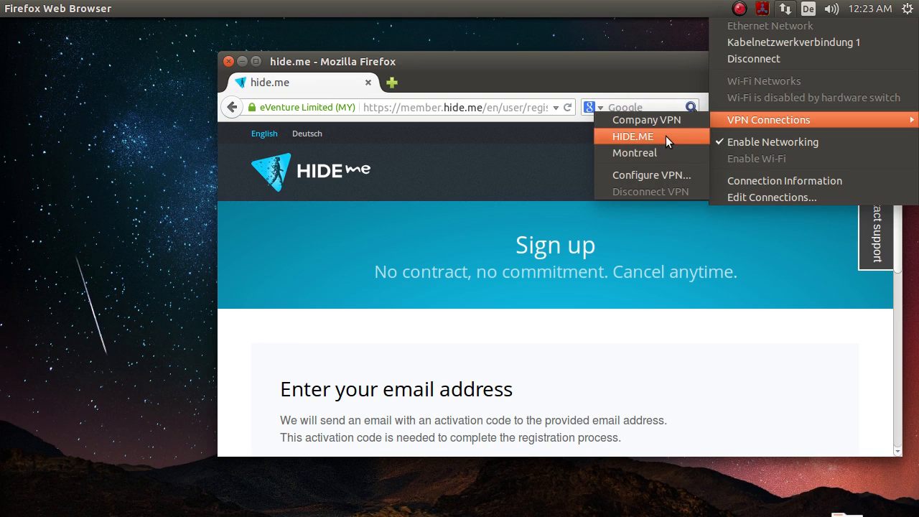
Add a new connection of type Point-to-Point Tunneling Protocol (PPTP) in Edit Connections
left_click(771, 197)
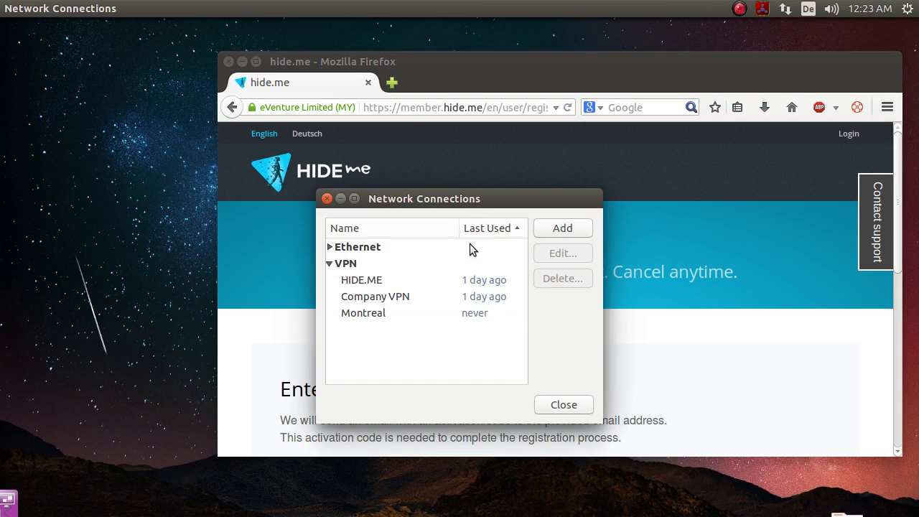
left_click(563, 227)
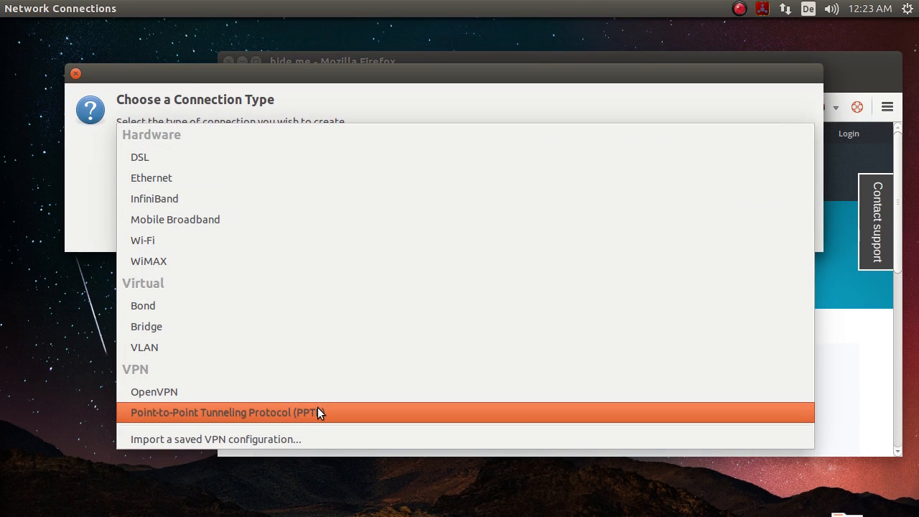
left_click(224, 412)
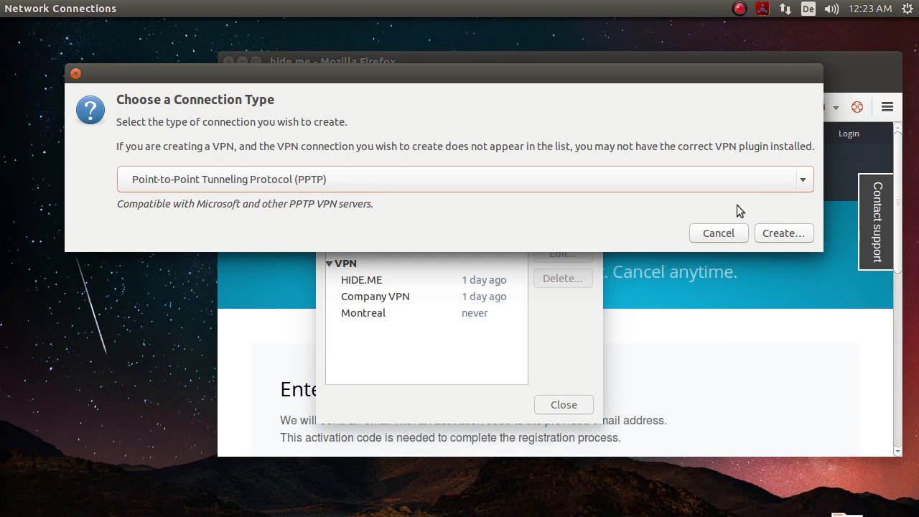
mouse_move(787, 125)
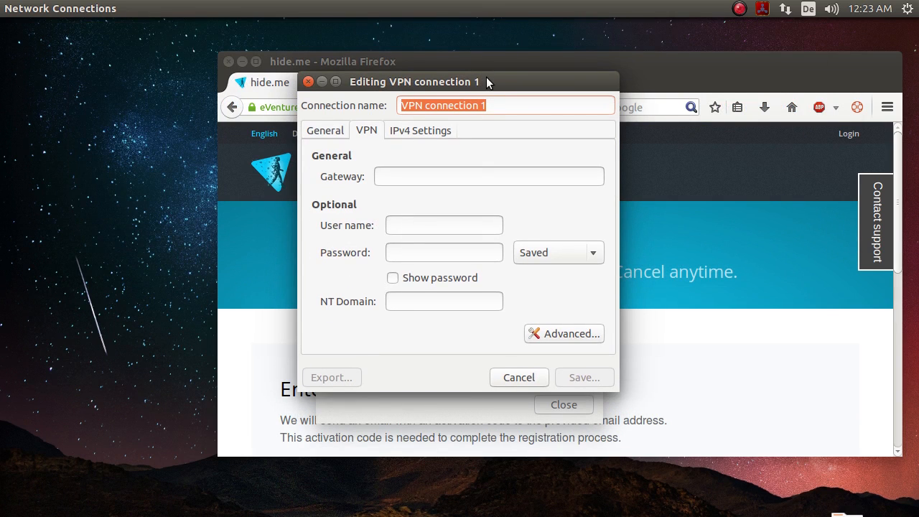
mouse_move(343, 120)
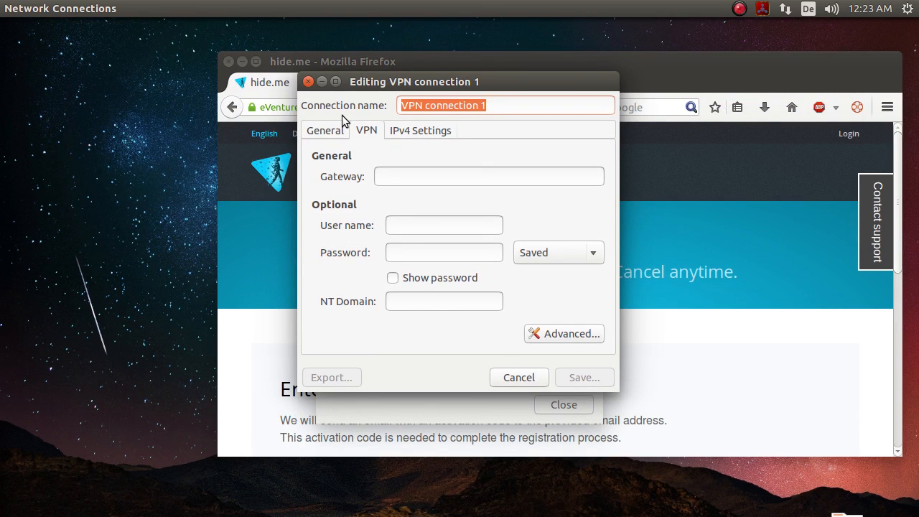
mouse_move(479, 132)
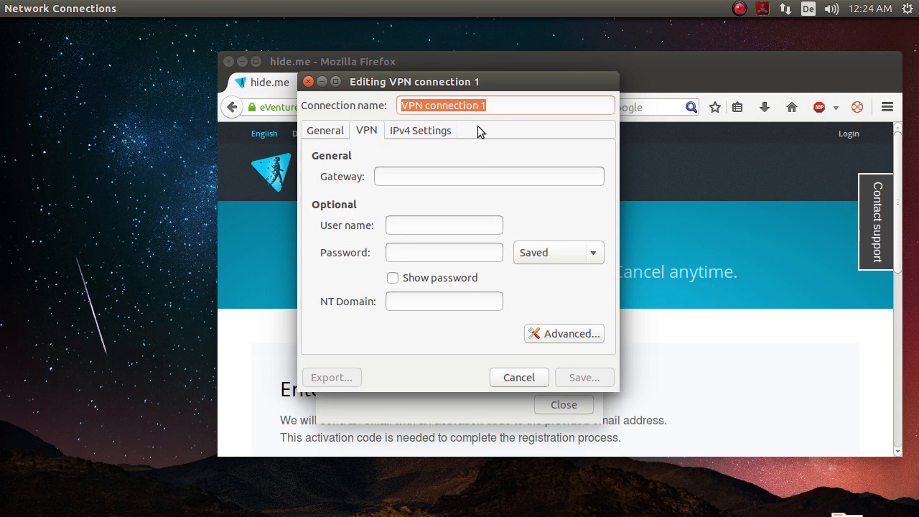
Set the new PPTP connection's name to HIDE.ME
type("HI")
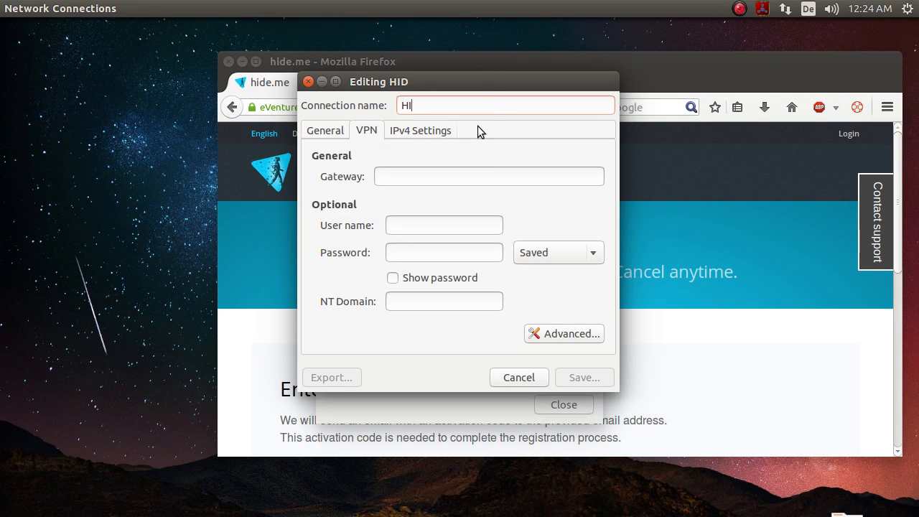
type("DE.ME")
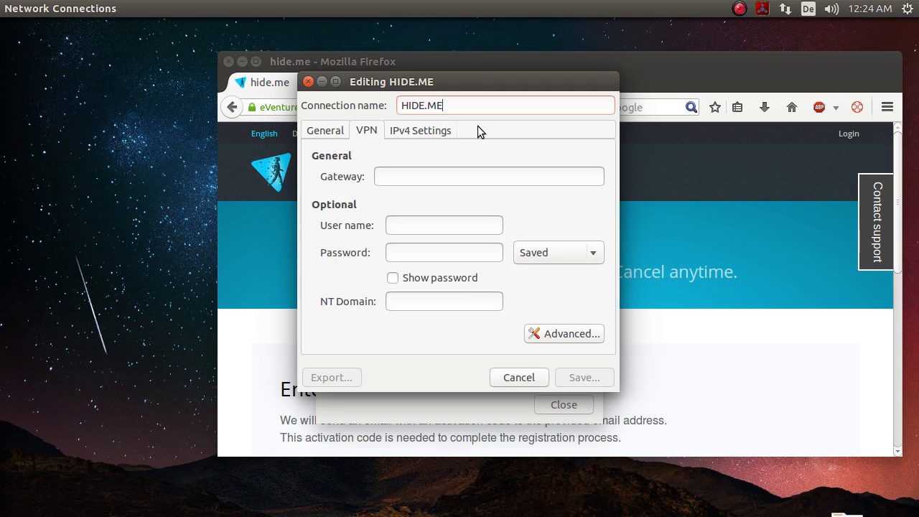
mouse_move(362, 120)
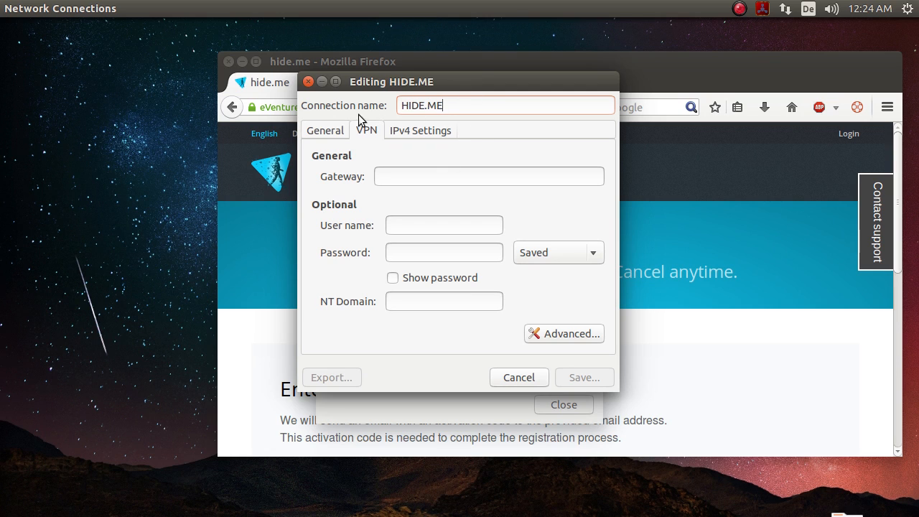
mouse_move(405, 138)
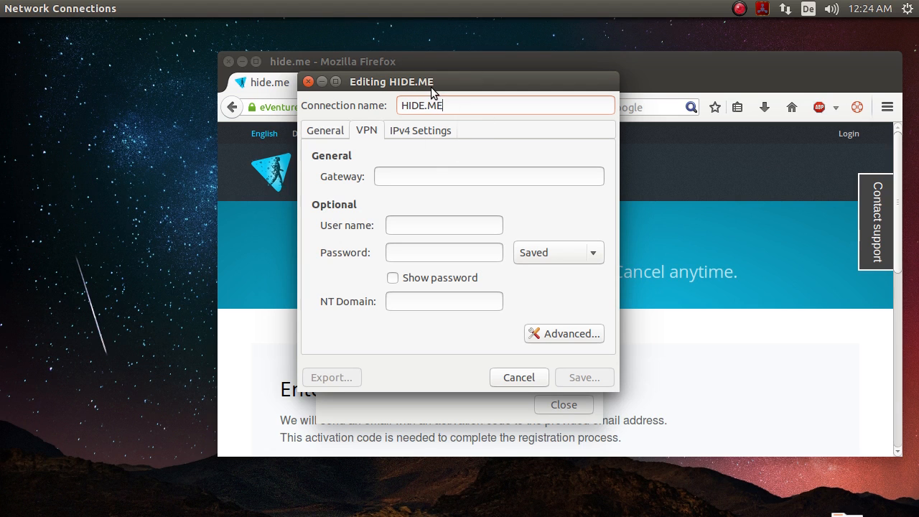
mouse_move(482, 138)
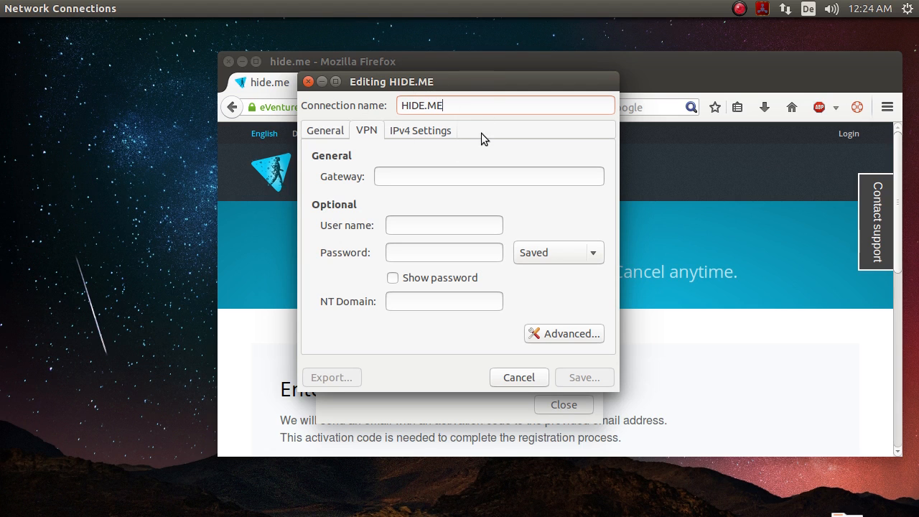
mouse_move(451, 147)
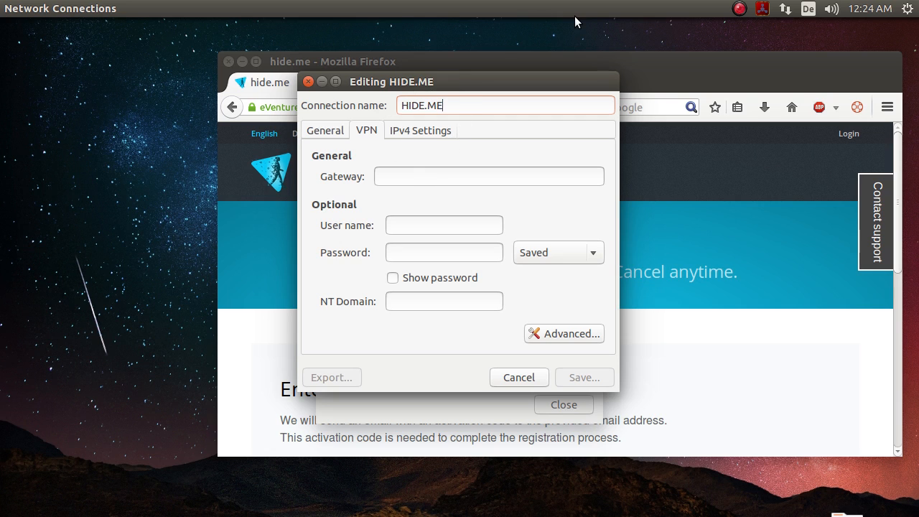
mouse_move(338, 208)
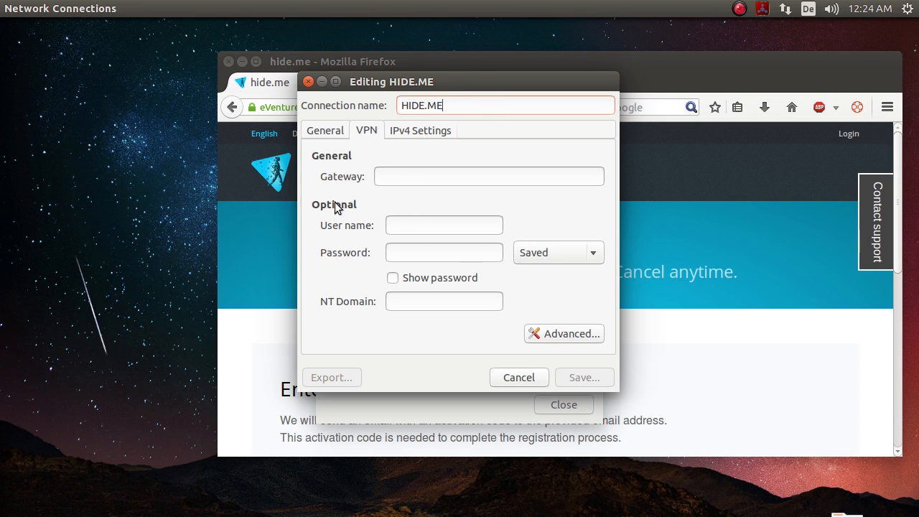
mouse_move(422, 201)
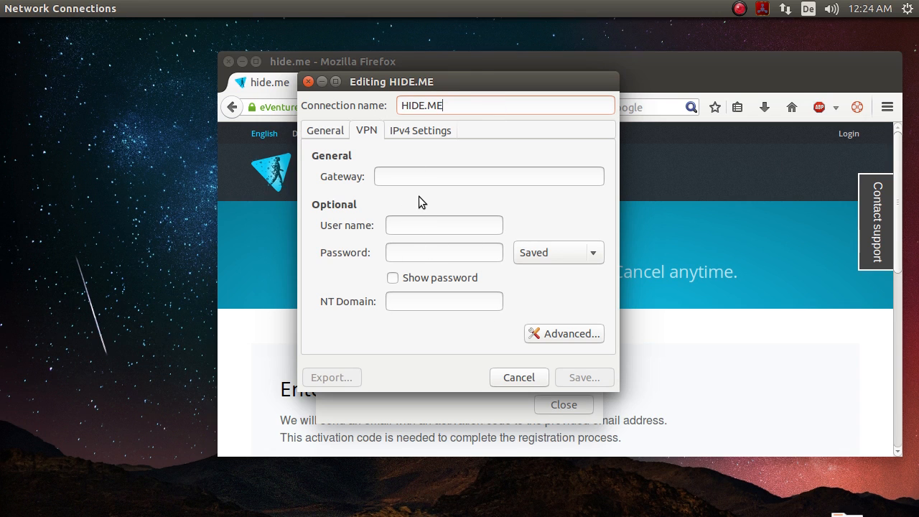
Enter free-ca.hide.me as the VPN gateway and move to the User name field
left_click(488, 175)
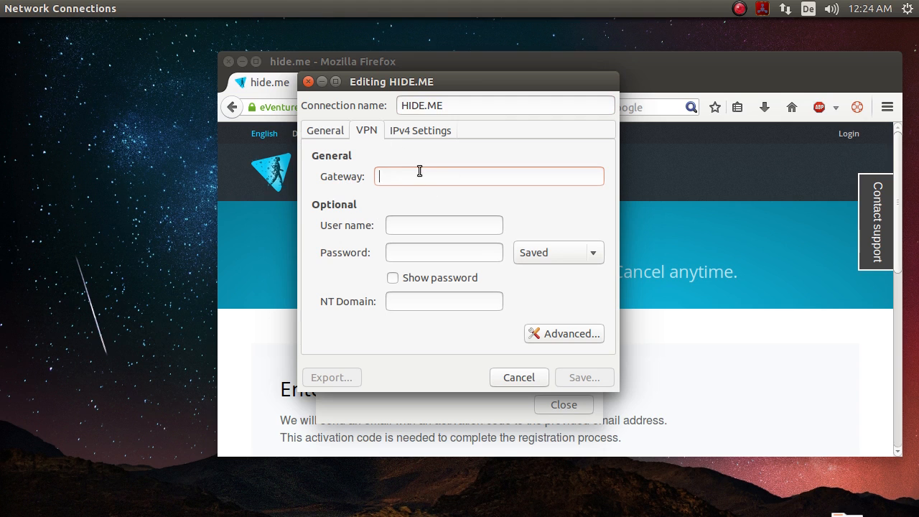
mouse_move(399, 93)
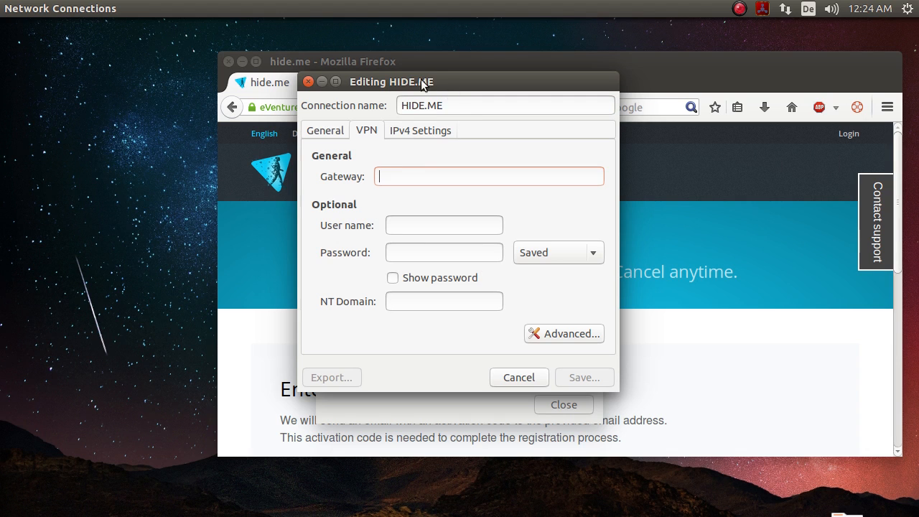
mouse_move(443, 95)
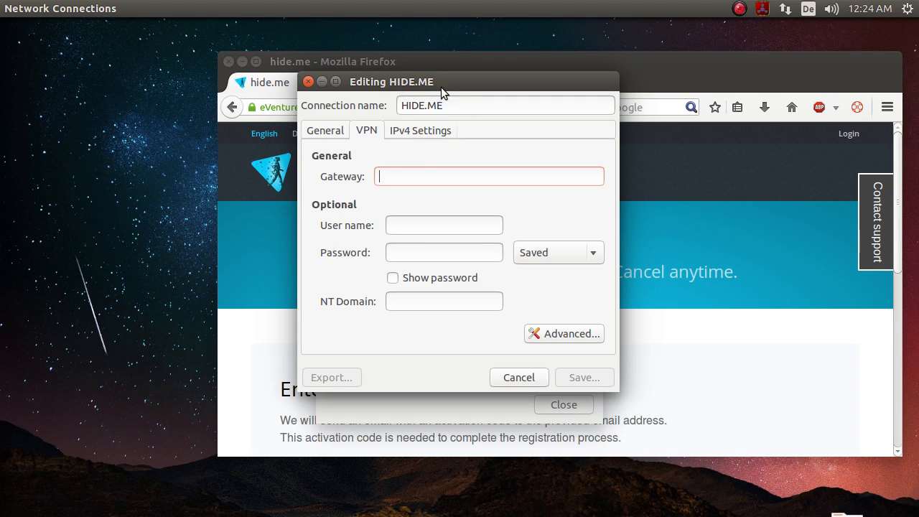
mouse_move(522, 138)
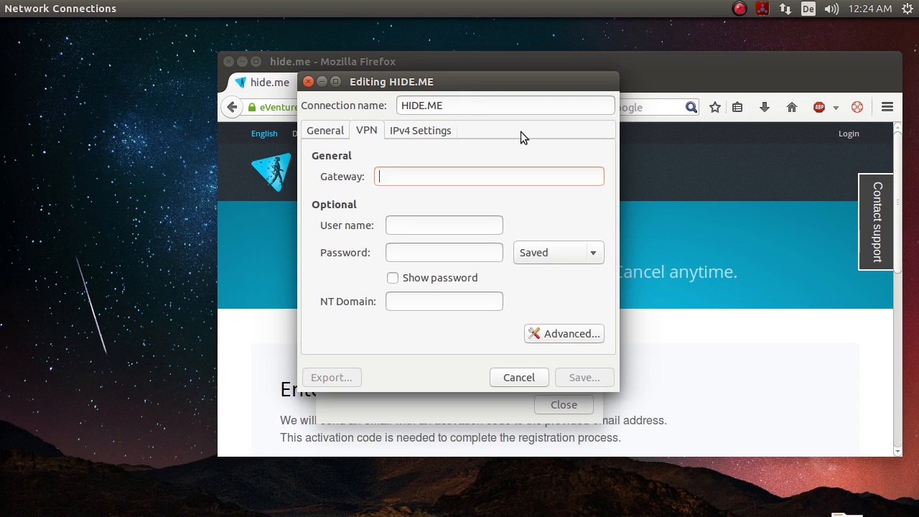
type("free-ca.g")
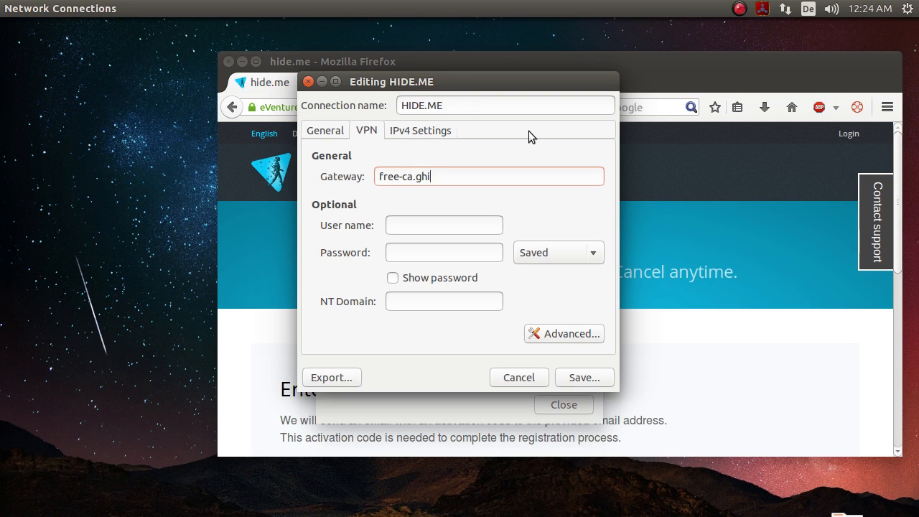
type("hide.me")
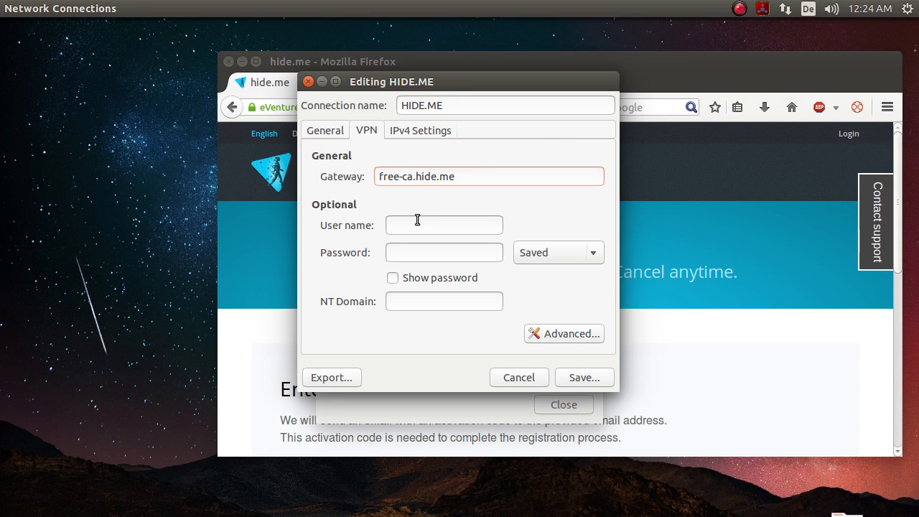
left_click(444, 224)
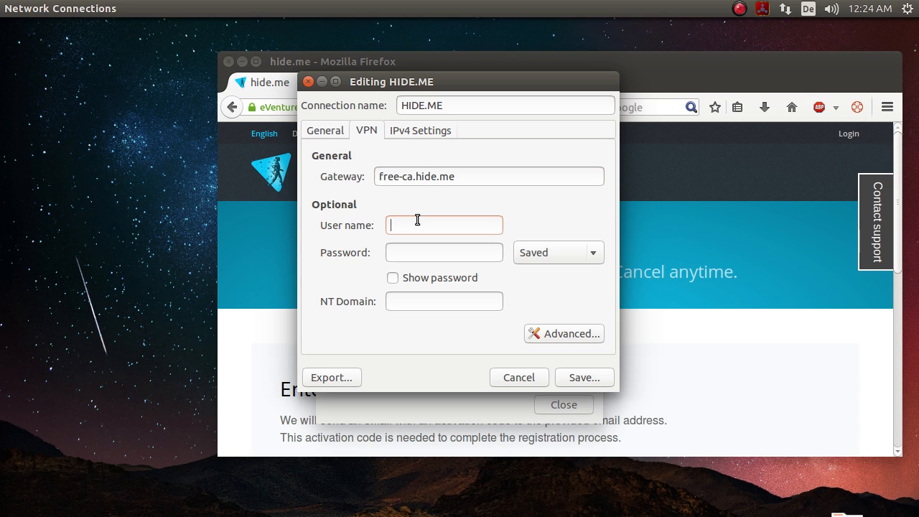
mouse_move(498, 207)
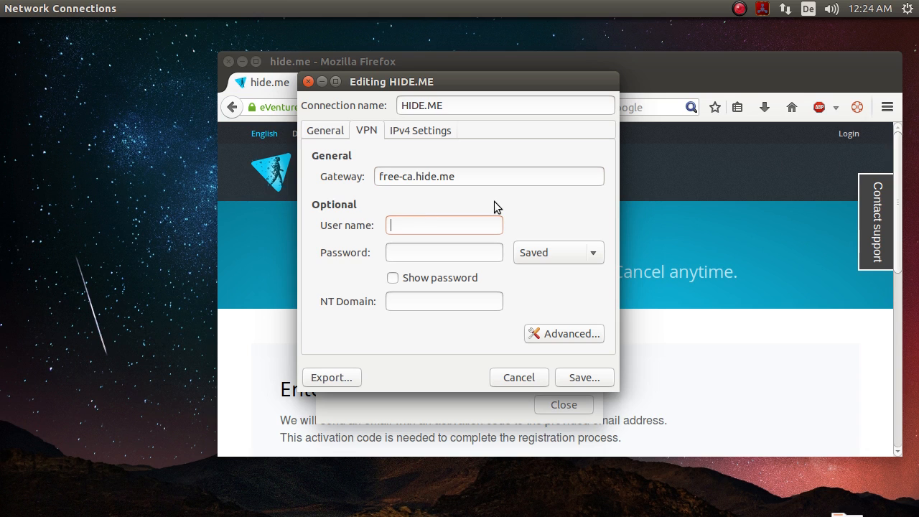
mouse_move(362, 245)
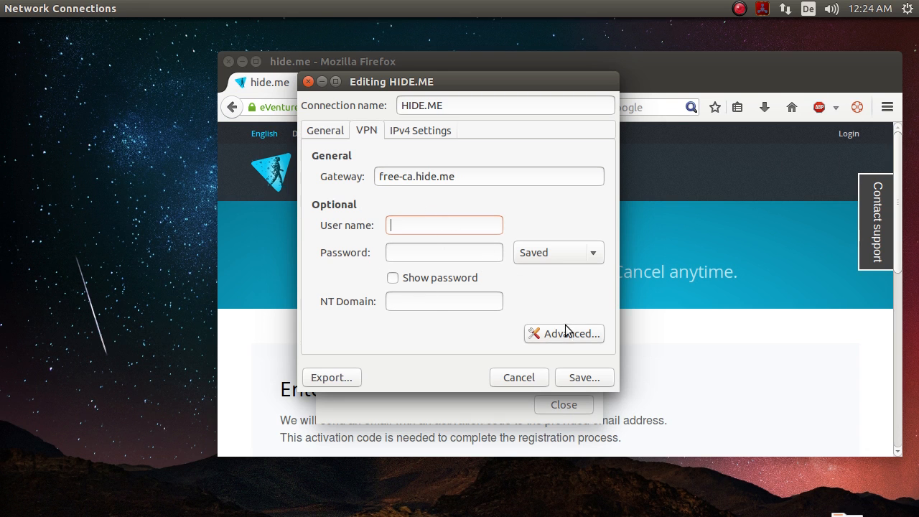
Enable MPPE point-to-point encryption at 128-bit (most secure) in Advanced options and confirm
left_click(563, 333)
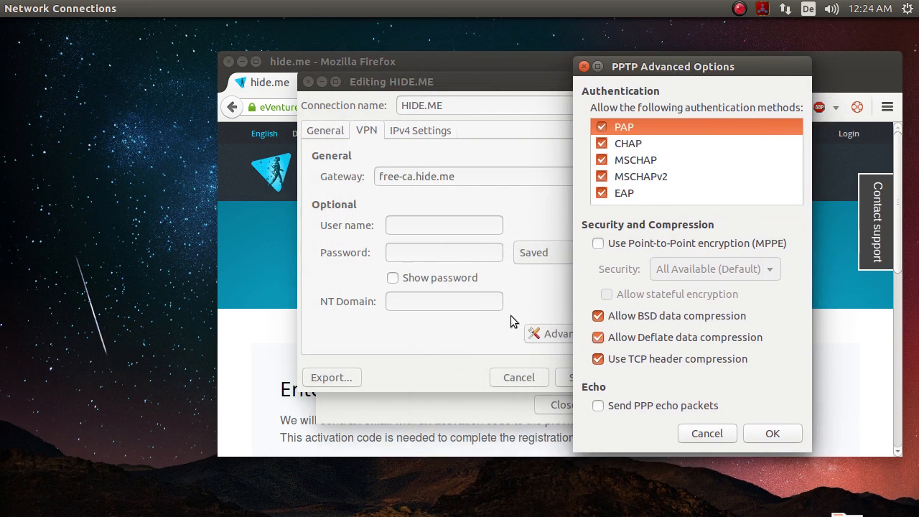
left_click_drag(671, 66, 508, 69)
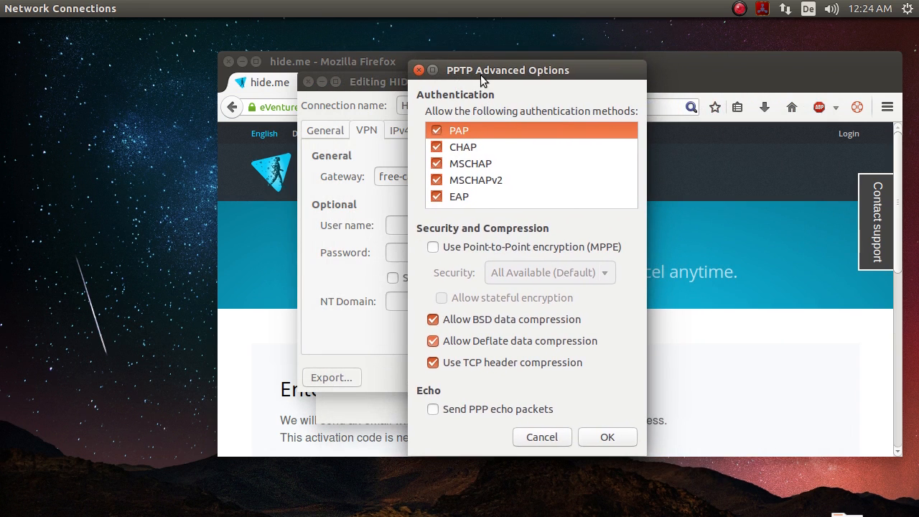
left_click(434, 246)
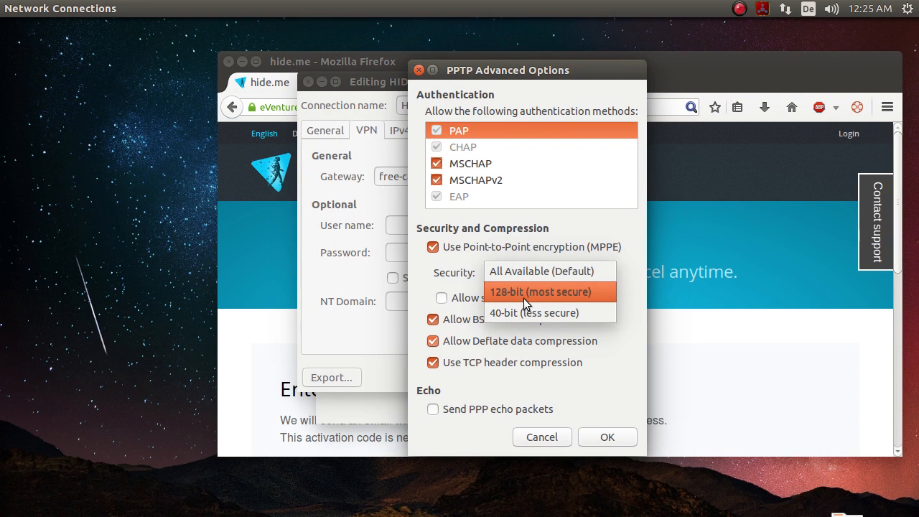
left_click(540, 292)
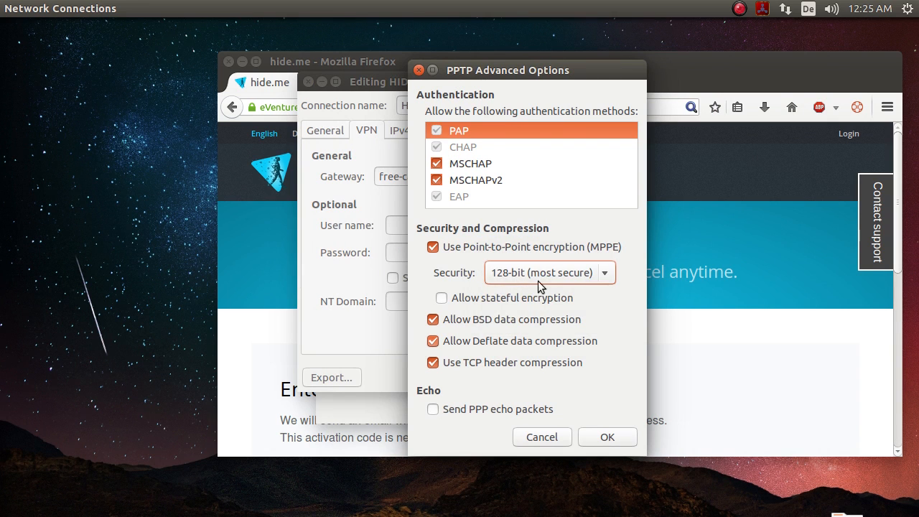
left_click(606, 436)
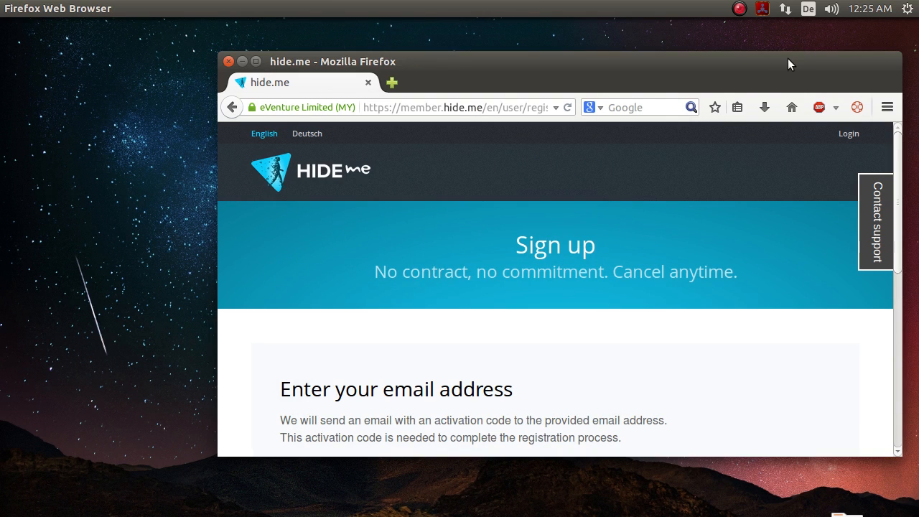
Maximize Firefox and load ubuntu.com in a new tab over the VPN
left_click(784, 8)
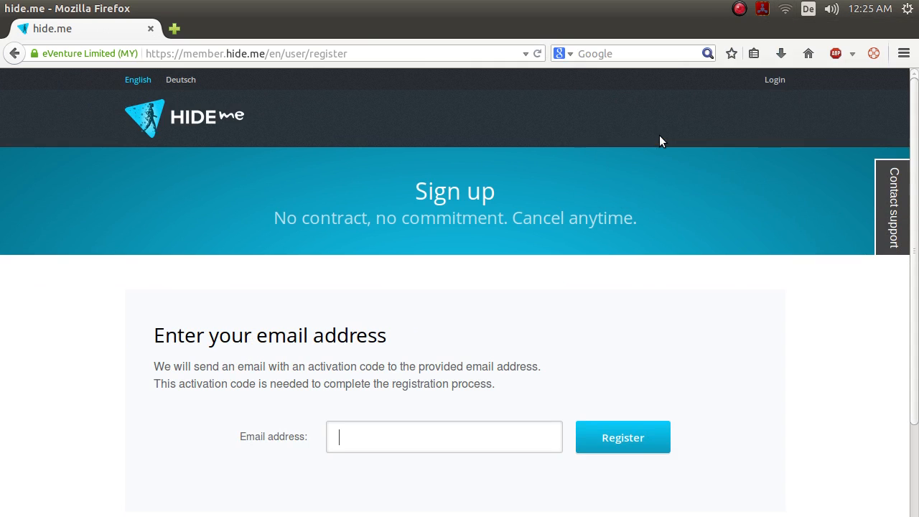
mouse_move(654, 78)
type("ubunt")
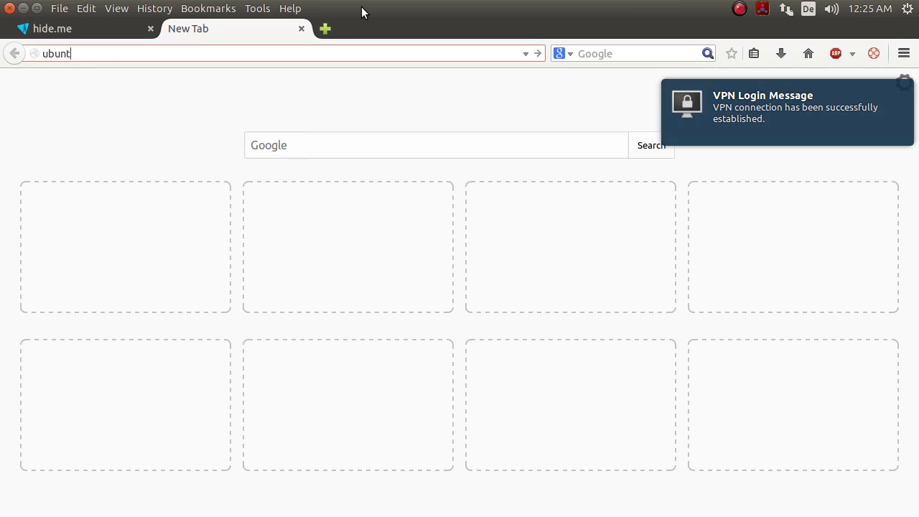
key("Return")
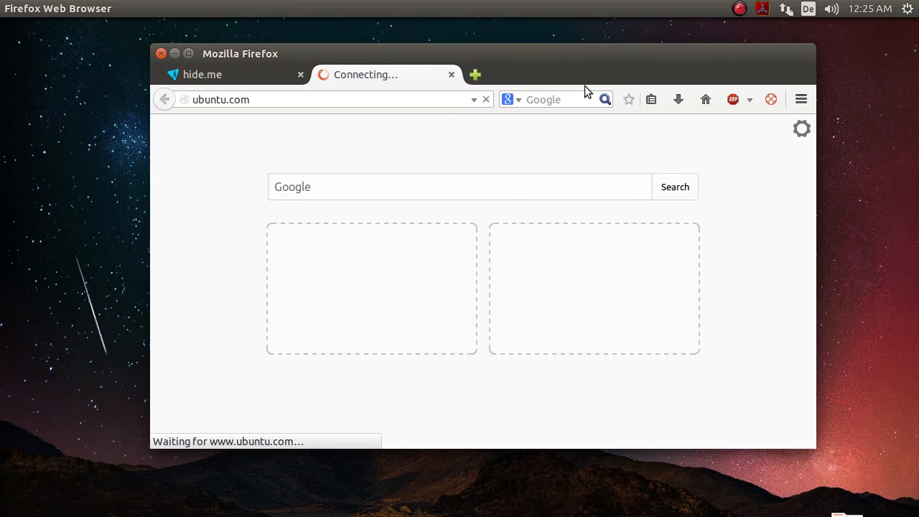
mouse_move(580, 82)
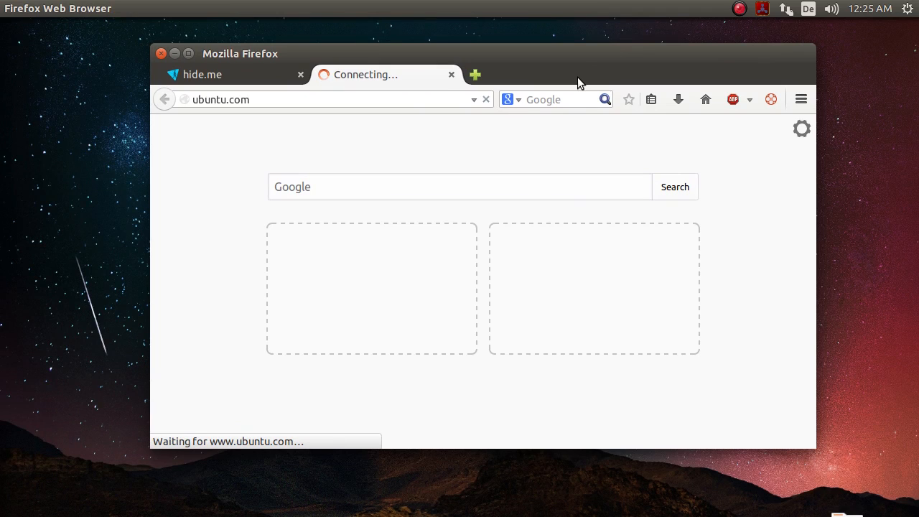
mouse_move(149, 122)
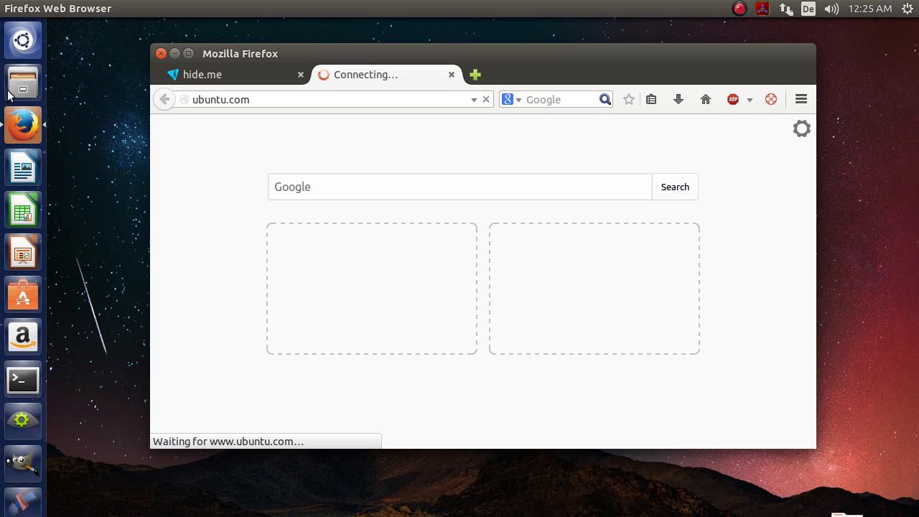
mouse_move(23, 82)
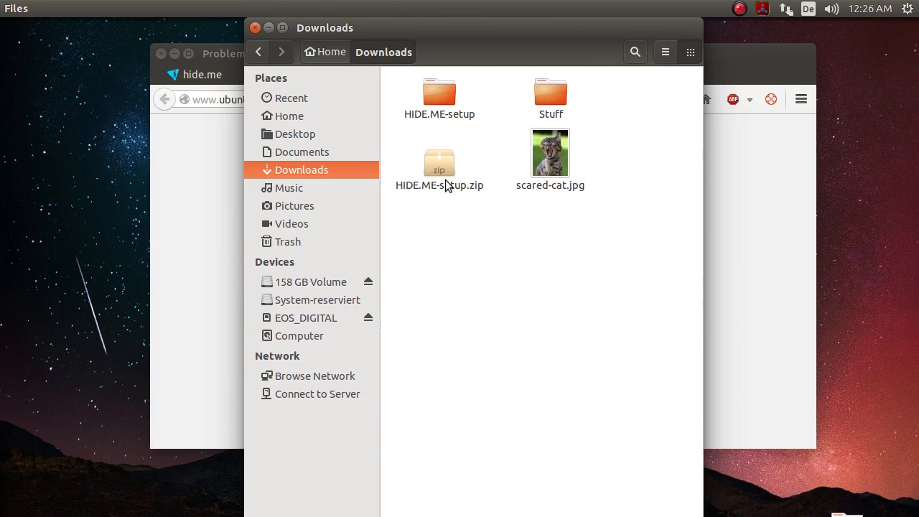
Open HIDE.ME-setup.zip in Archive Manager beside Downloads and select its HIDE.ME-setup folder
double_click(440, 165)
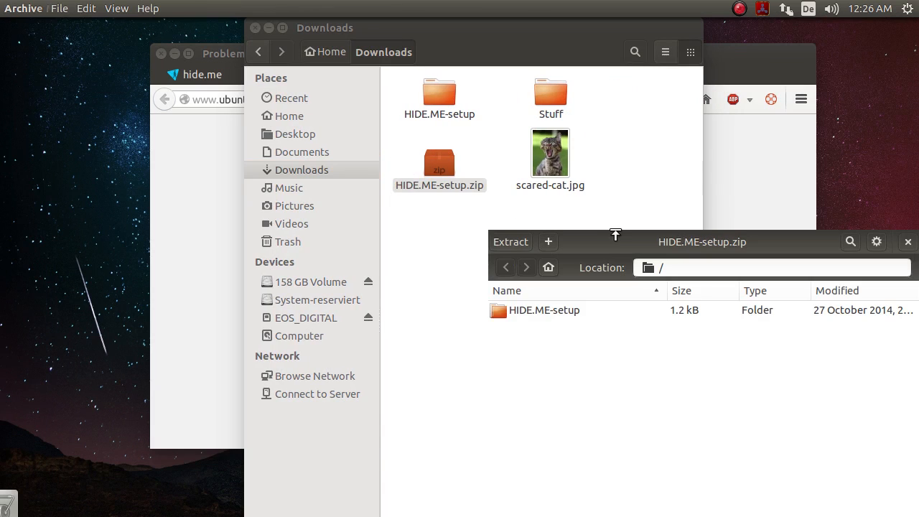
left_click_drag(702, 242, 248, 241)
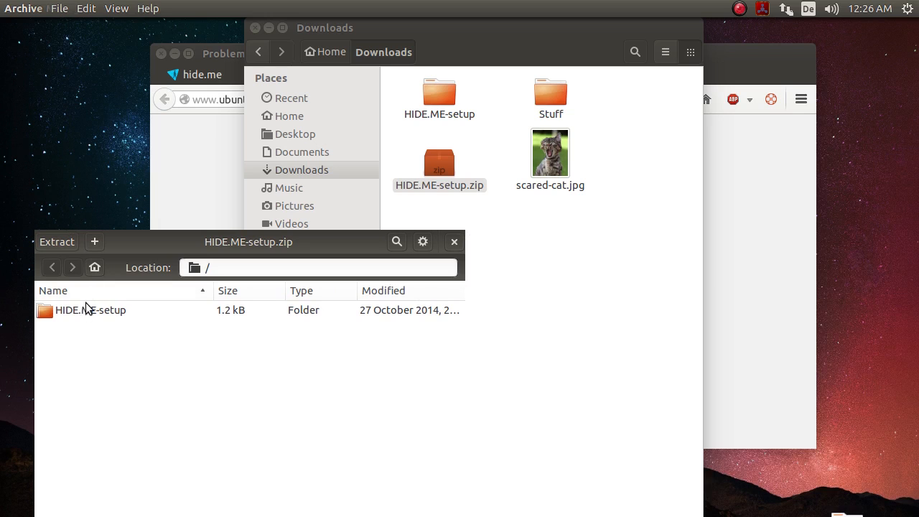
left_click(112, 310)
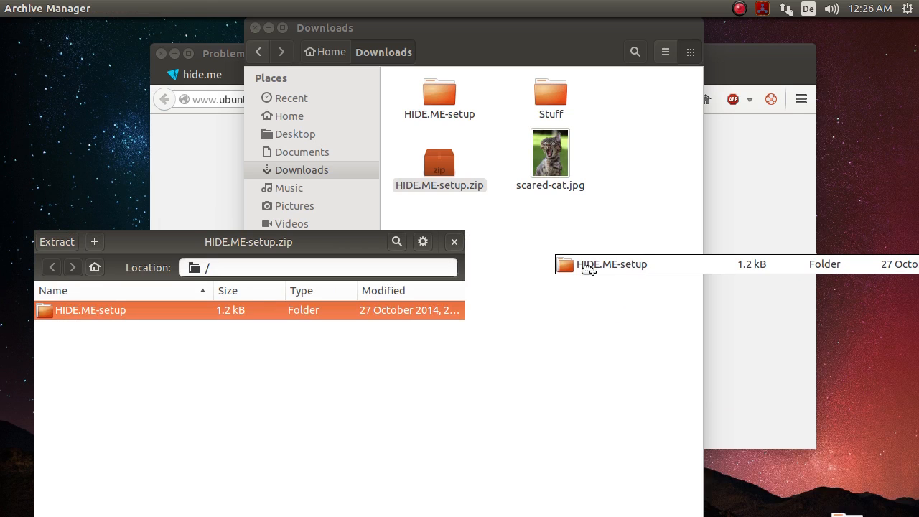
Close the archive, cd into Downloads/HIDE.ME-setup/ and run ./setup.sh
left_click(454, 241)
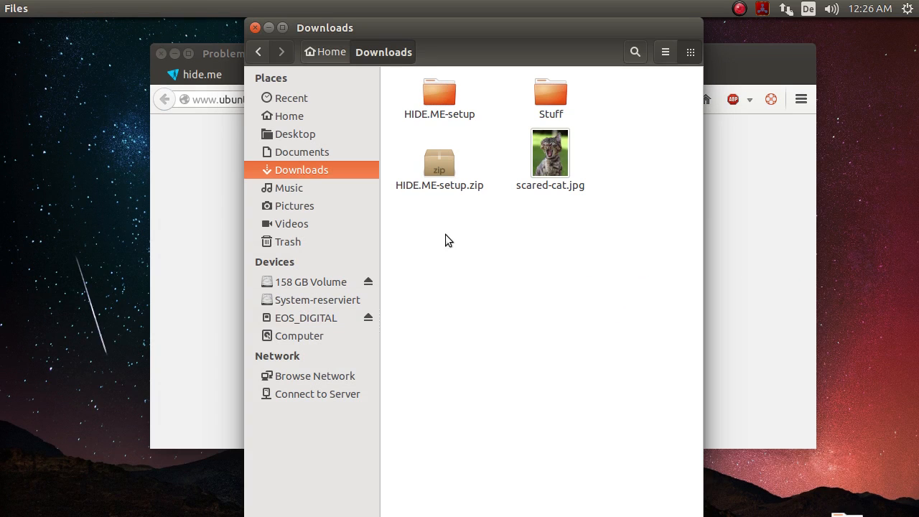
mouse_move(494, 336)
type("cd")
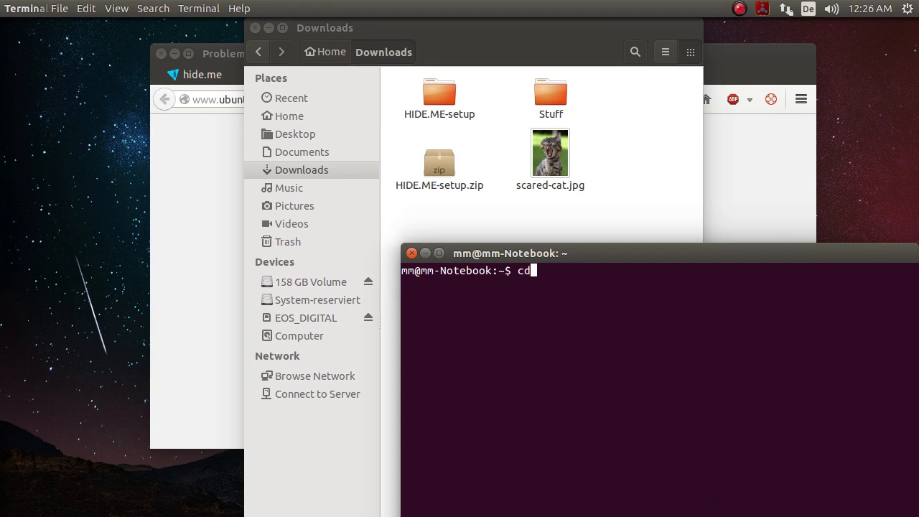
type("Downloads/HIDE.ME-setup/")
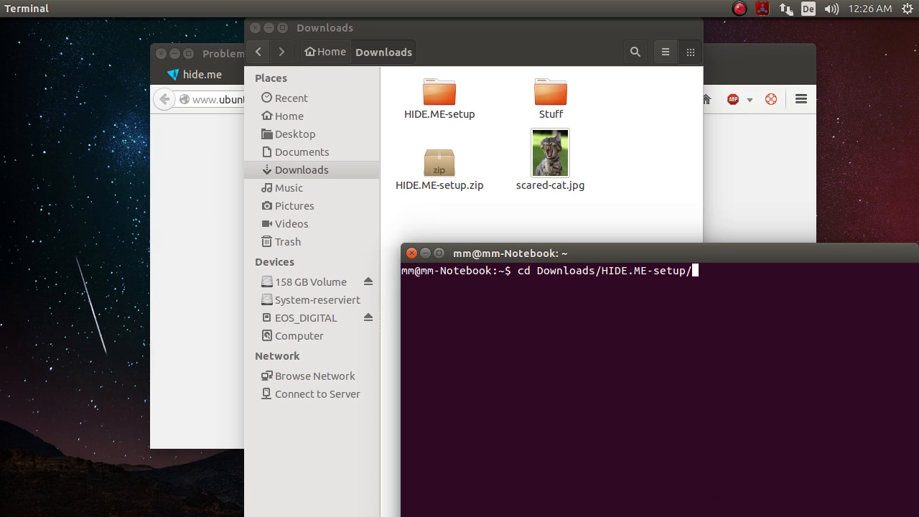
key("Return")
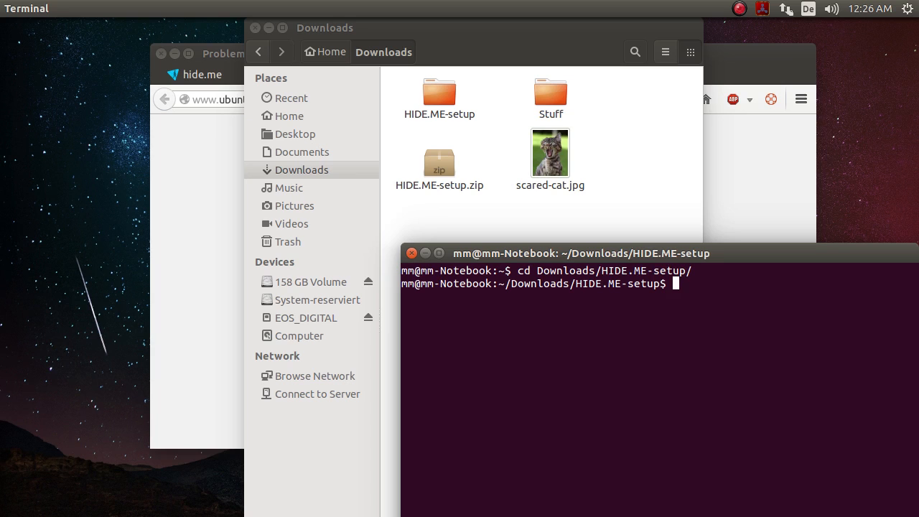
type("./setup.sh")
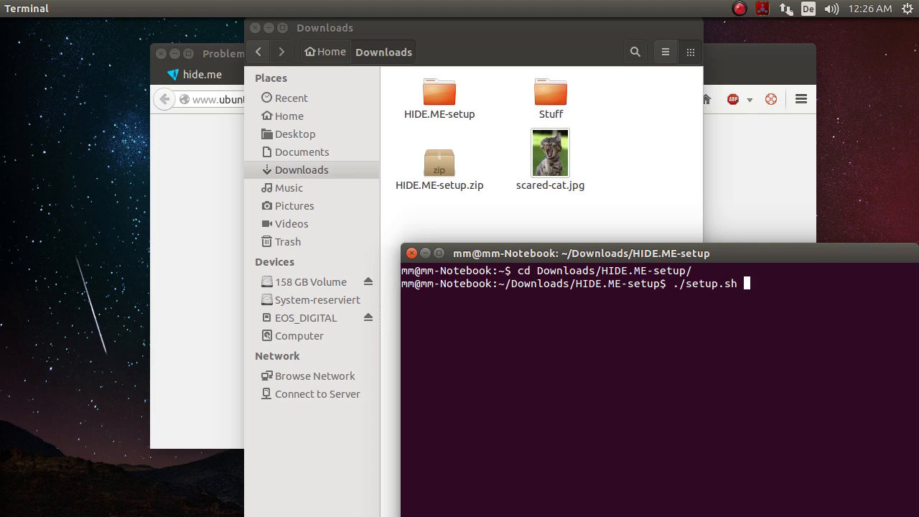
key("Return")
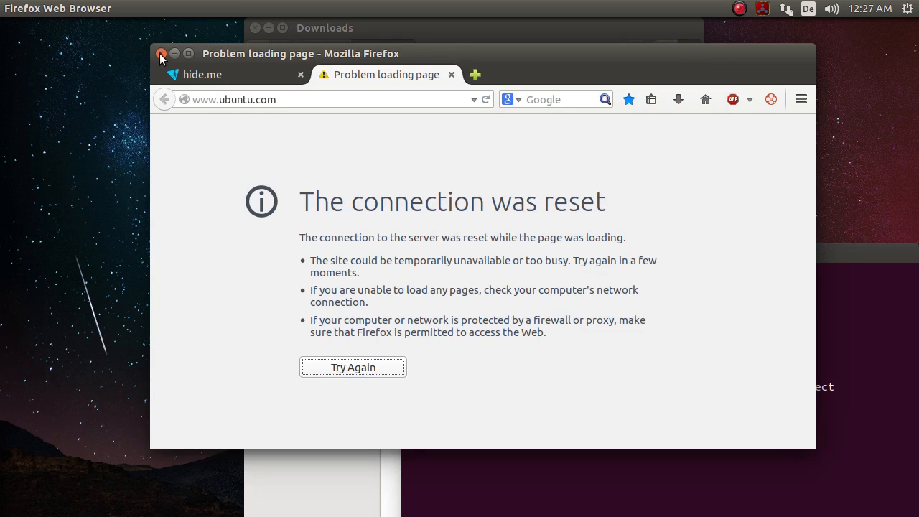
Close Firefox, then reconnect the HIDE.ME VPN from the network indicator menu
left_click(161, 53)
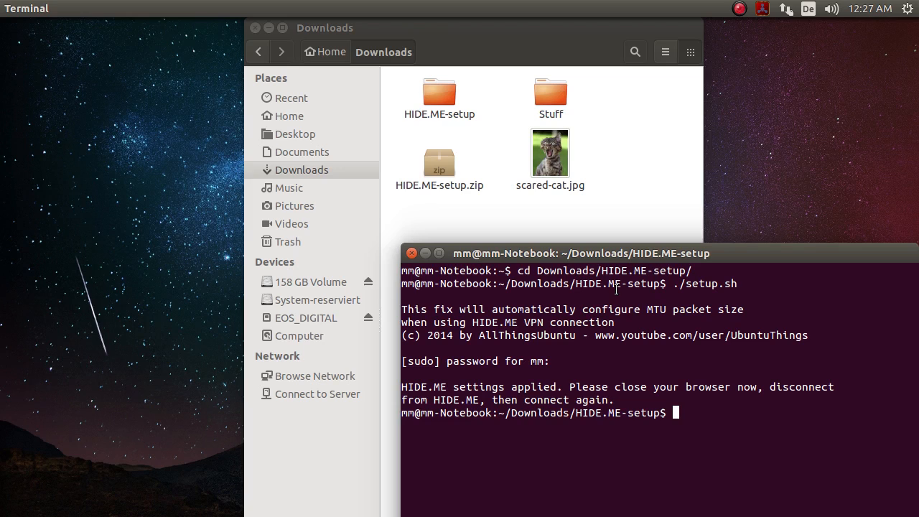
left_click(784, 8)
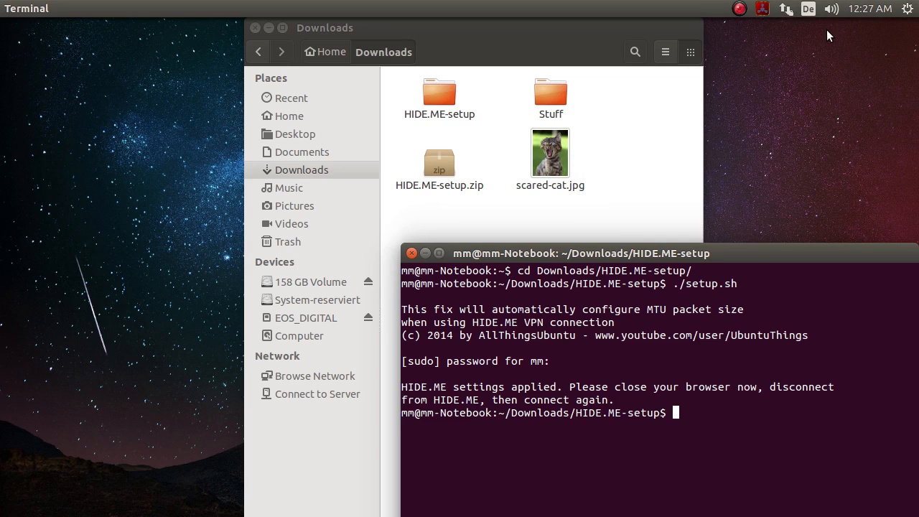
left_click(784, 8)
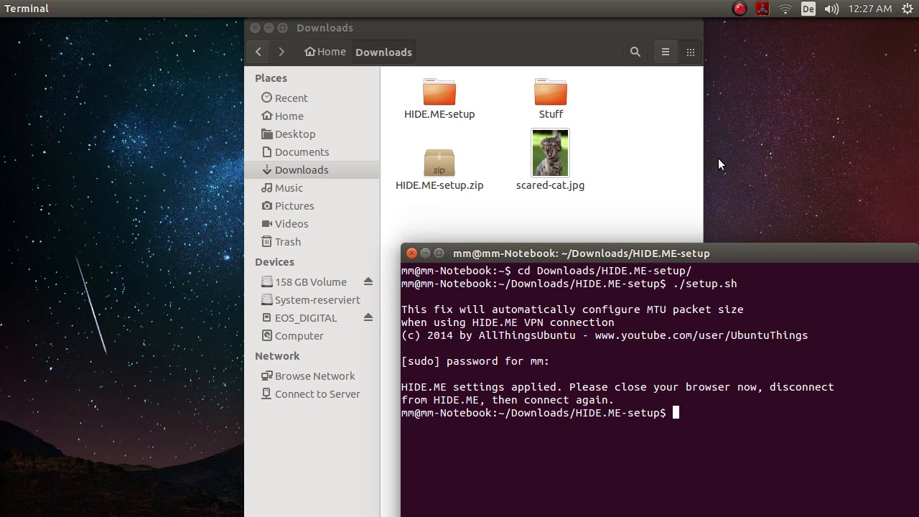
mouse_move(695, 95)
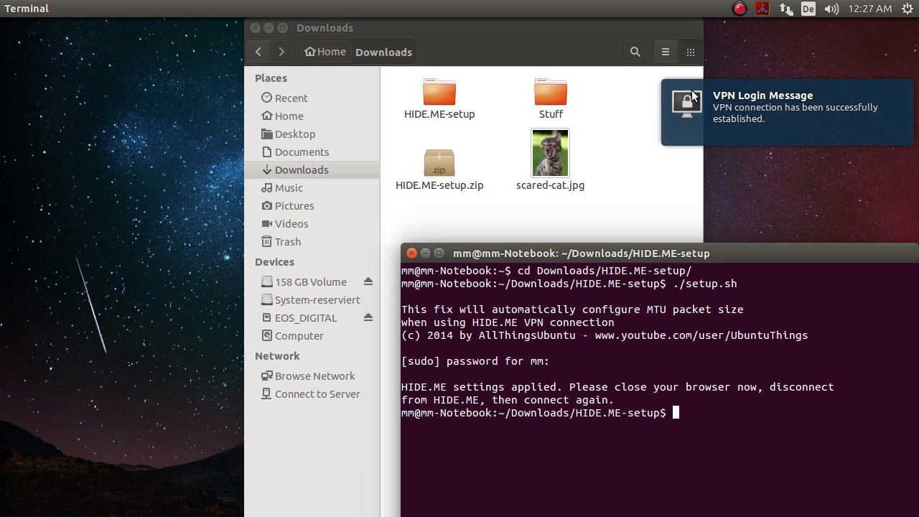
mouse_move(21, 122)
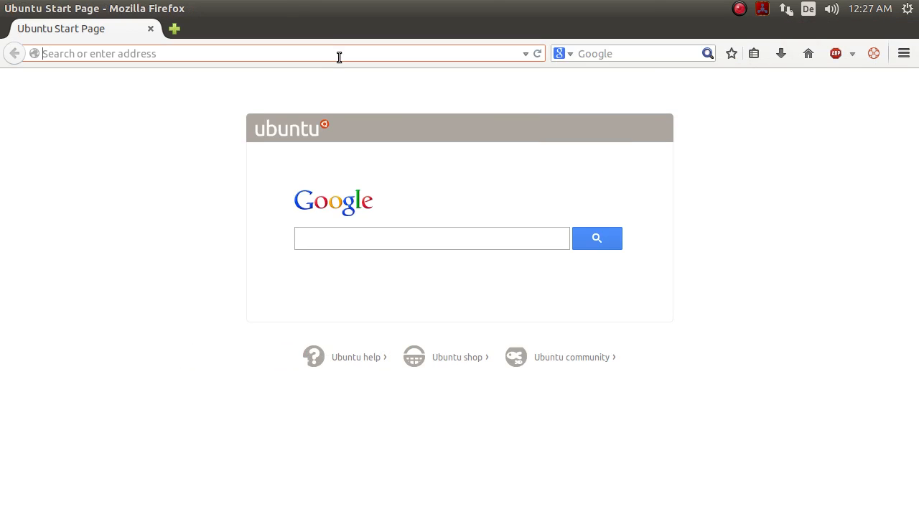
mouse_move(749, 5)
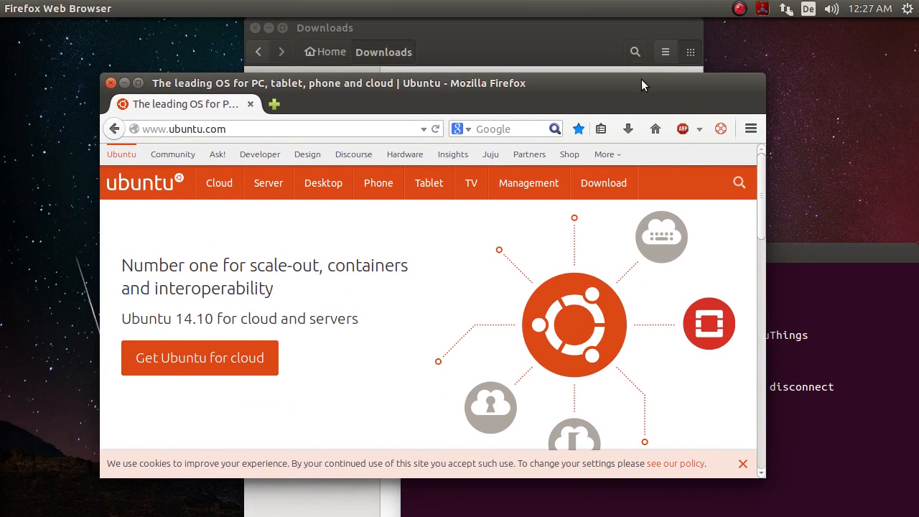
mouse_move(629, 83)
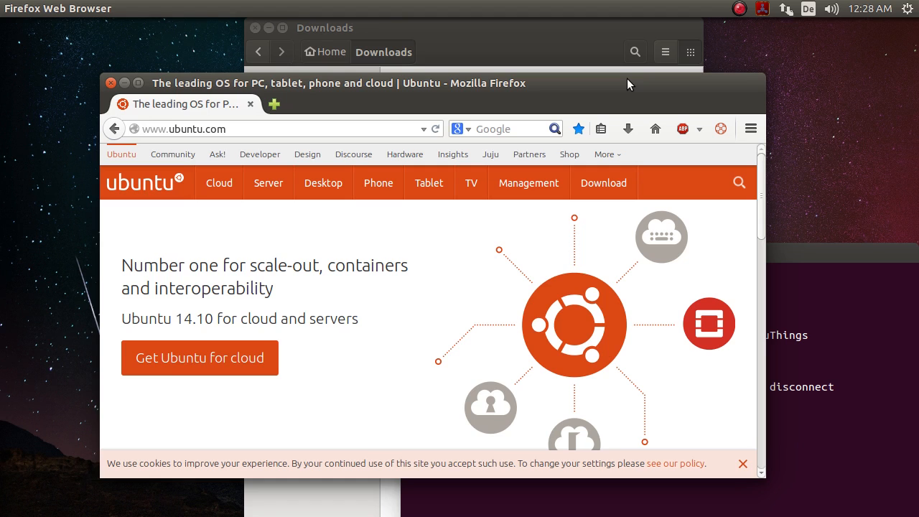
left_click(784, 8)
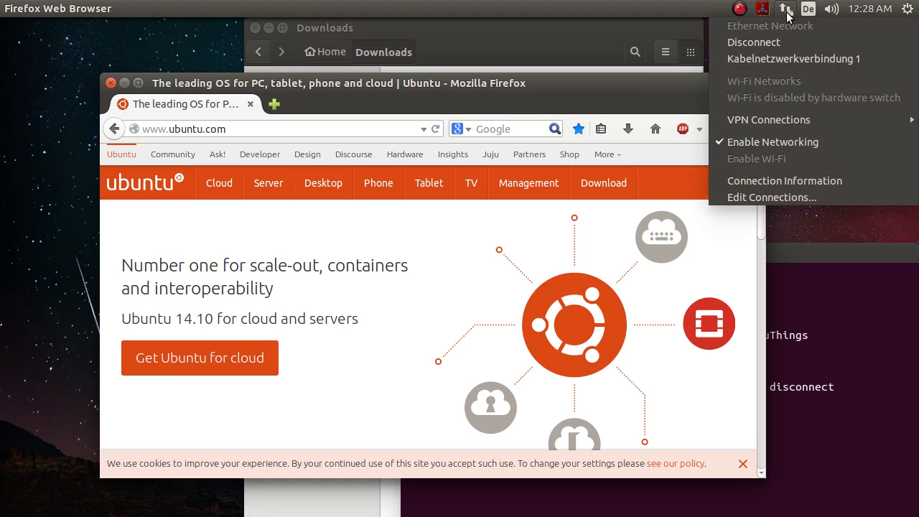
left_click(806, 9)
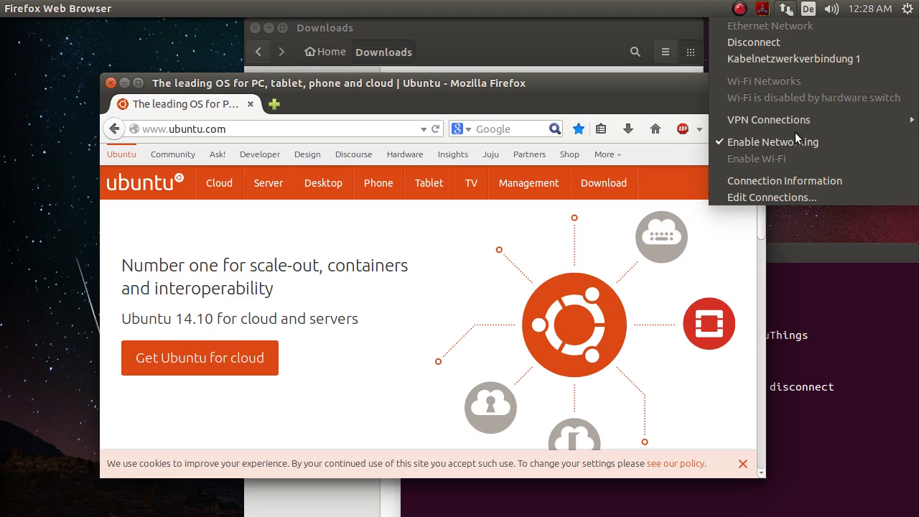
mouse_move(830, 234)
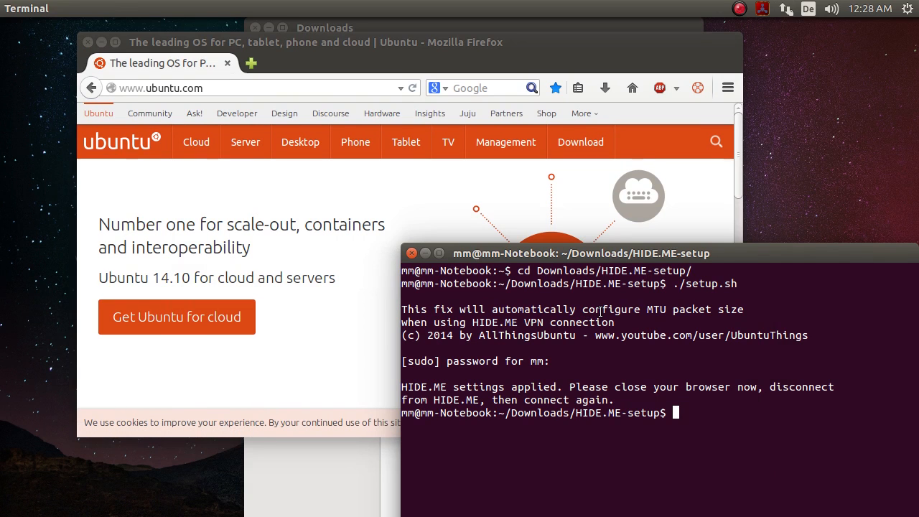
type("sudo ifconfig ppp0 mtu 1290")
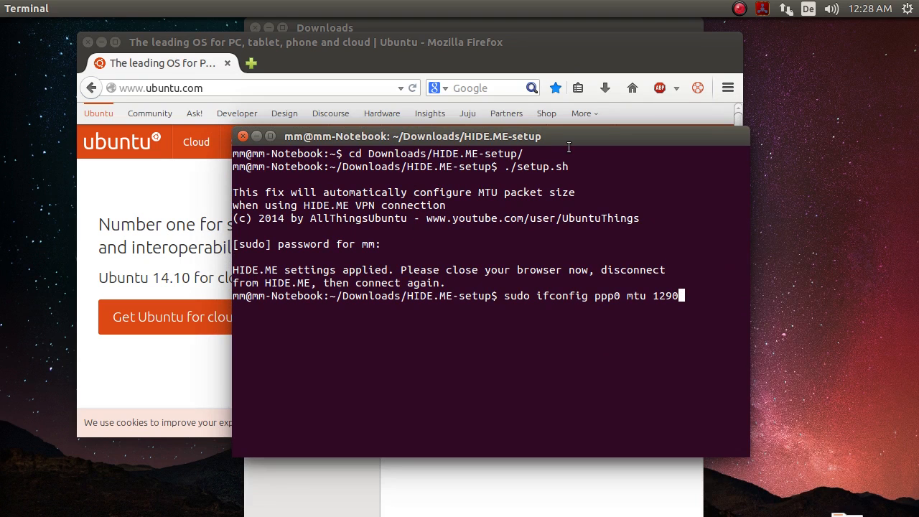
mouse_move(578, 247)
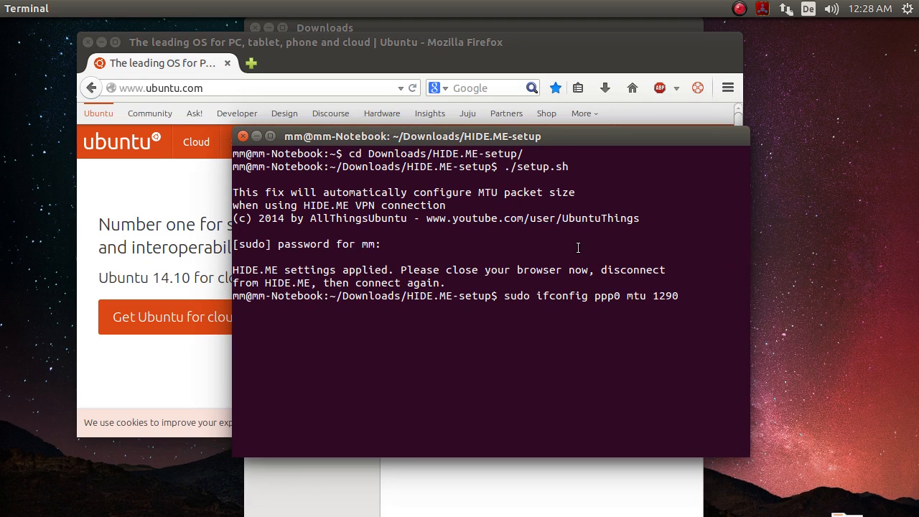
left_click(784, 8)
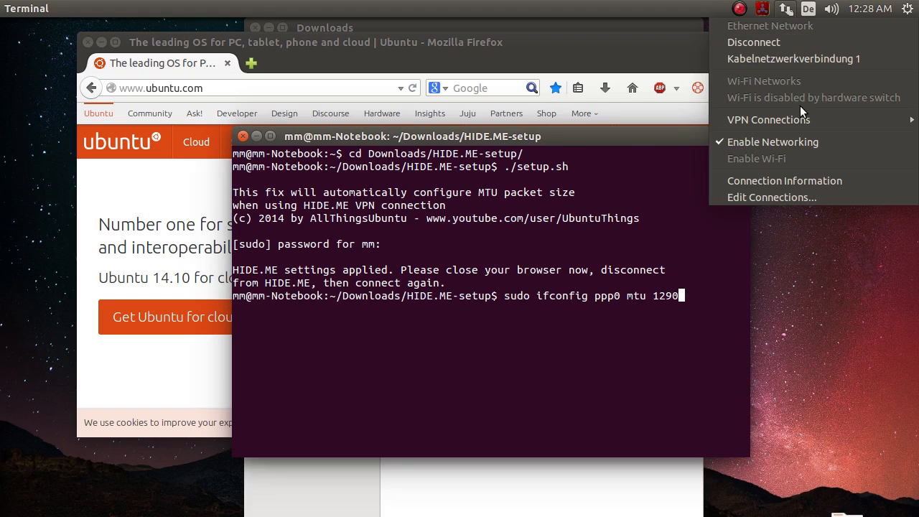
left_click(768, 119)
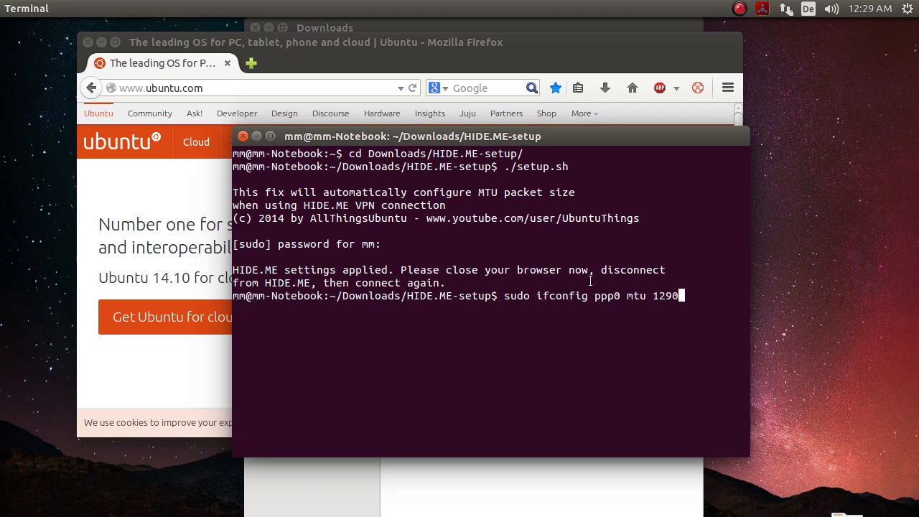
mouse_move(597, 299)
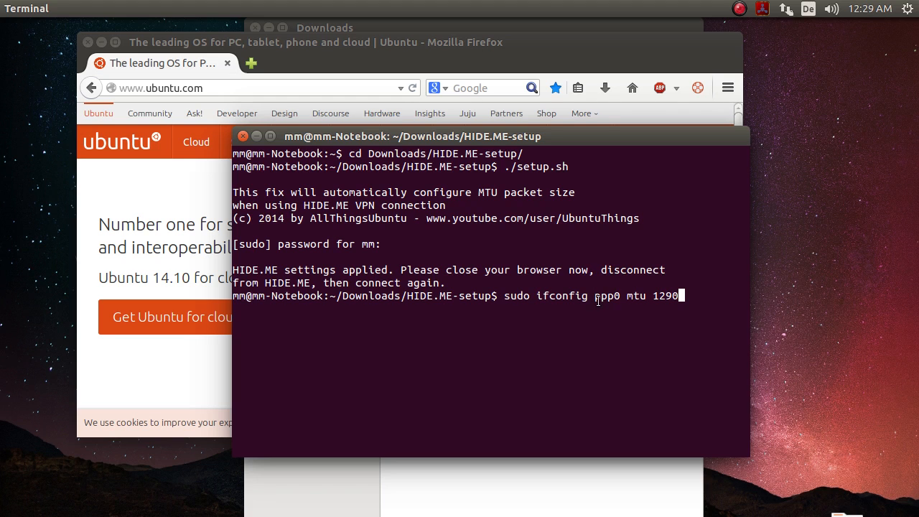
double_click(605, 296)
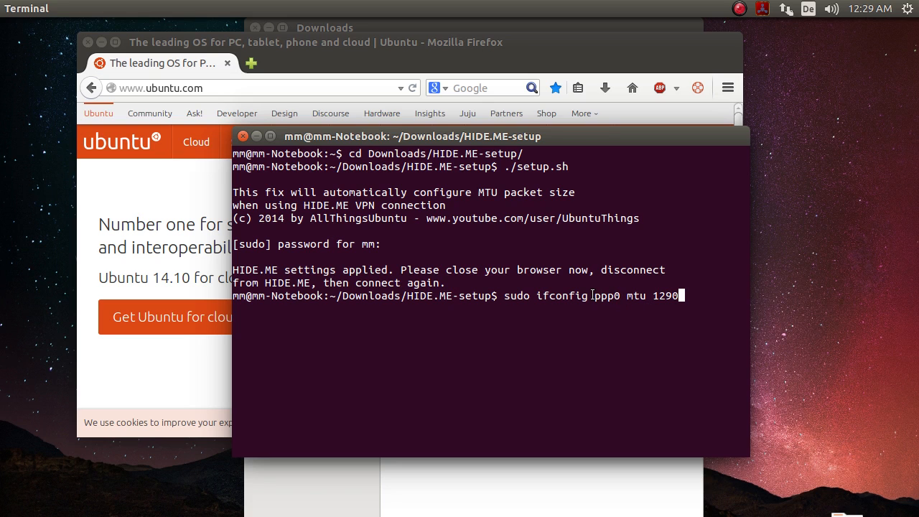
mouse_move(596, 297)
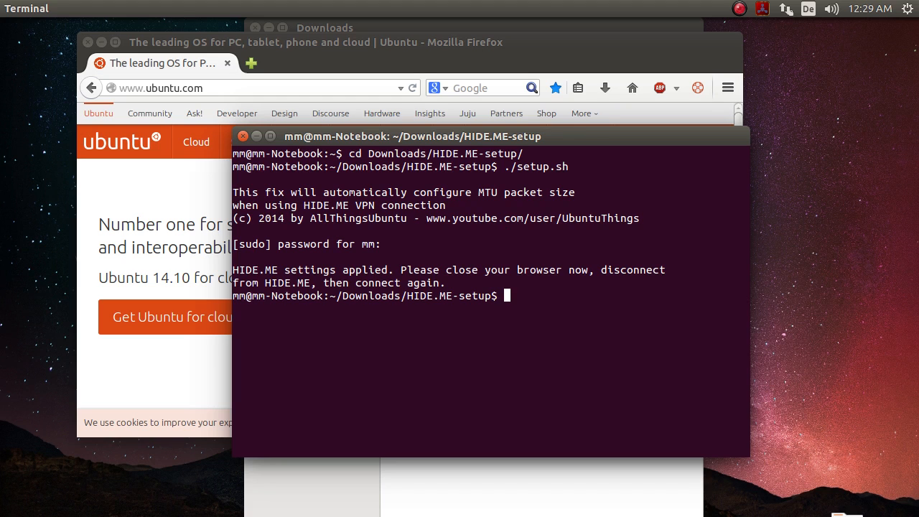
mouse_move(595, 268)
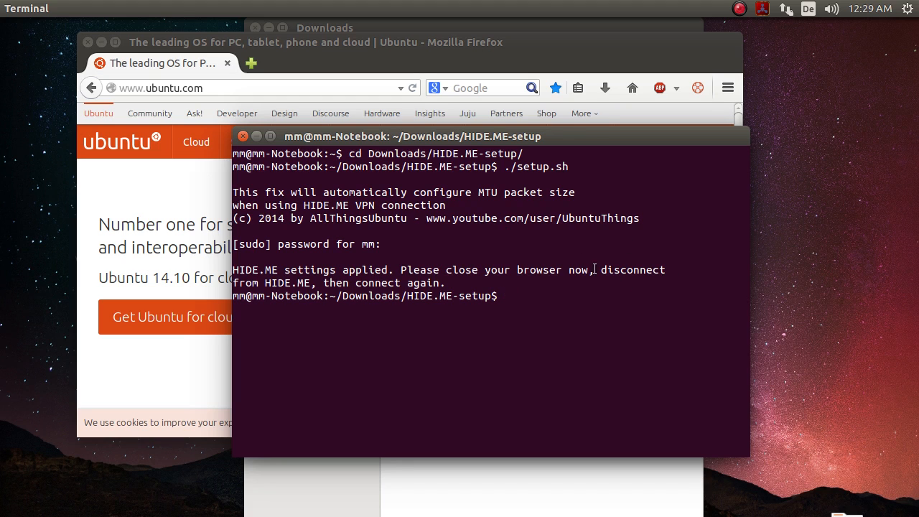
Move Terminal aside and show VPN Connections with HIDE.ME checked as connected
left_click_drag(466, 136, 452, 89)
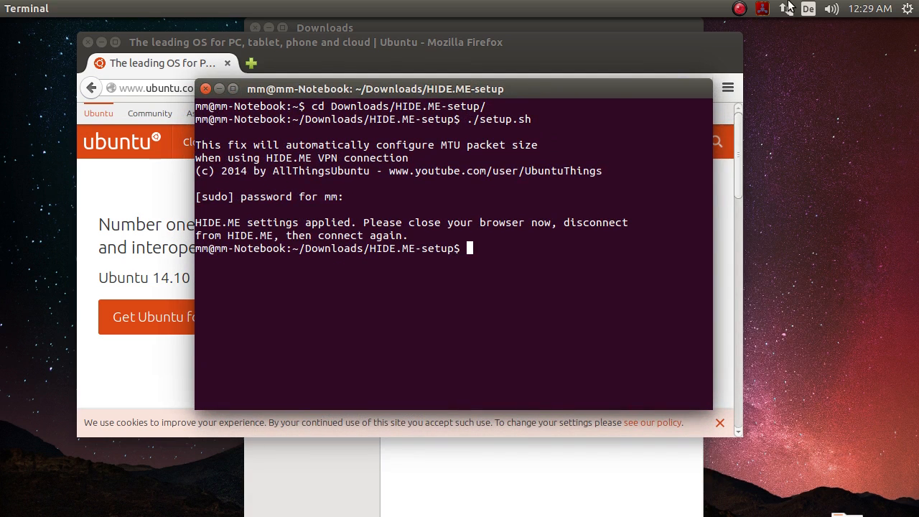
left_click(785, 9)
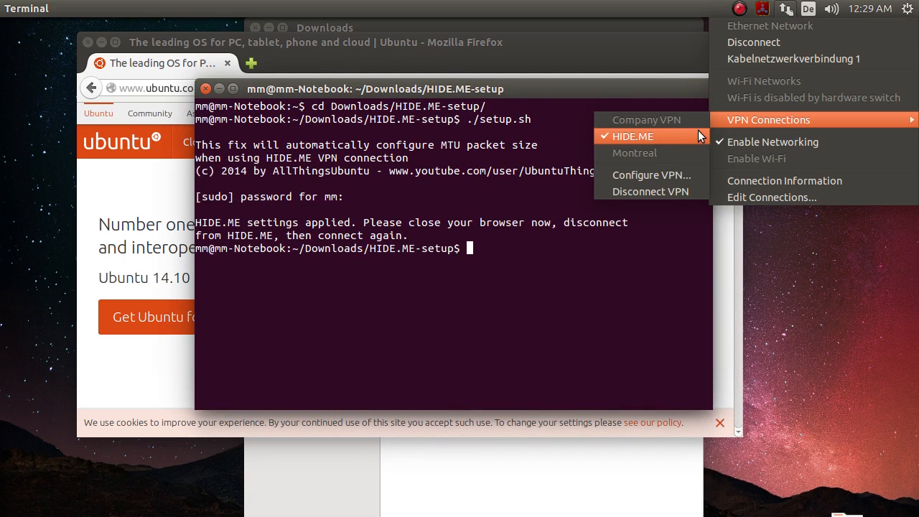
mouse_move(632, 146)
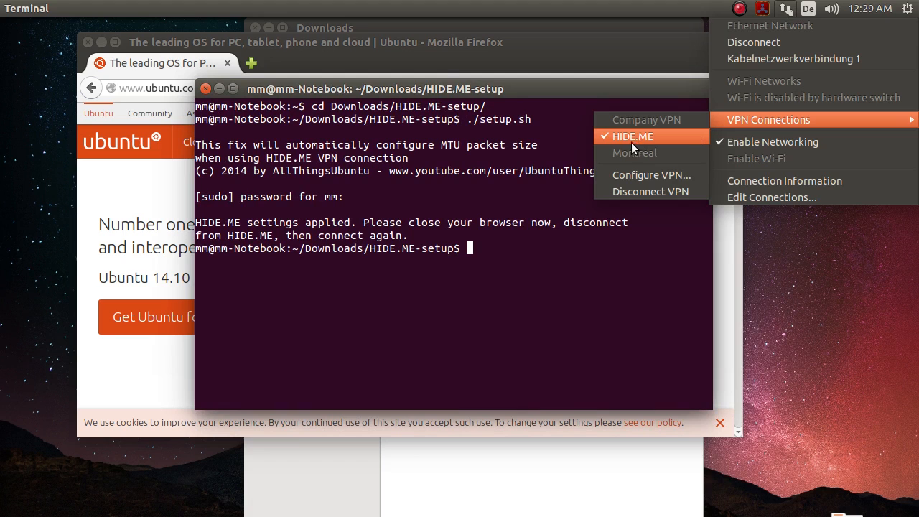
mouse_move(646, 136)
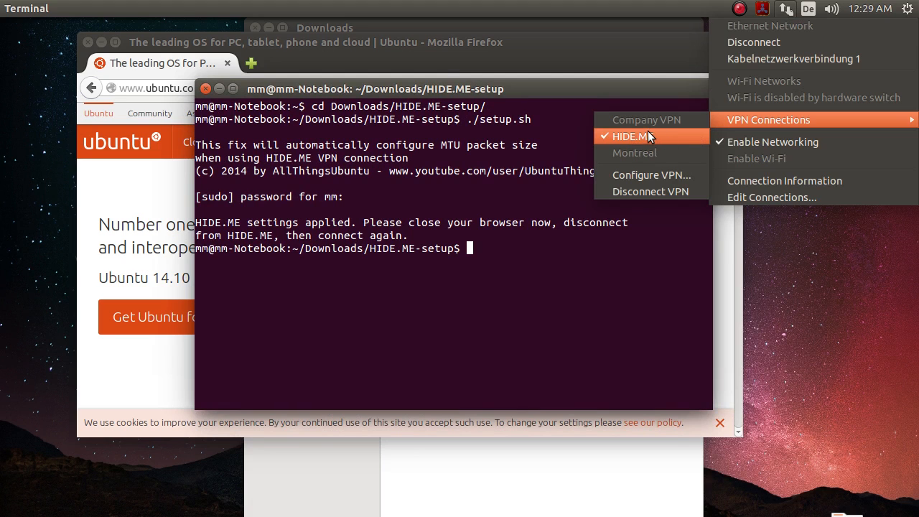
mouse_move(658, 123)
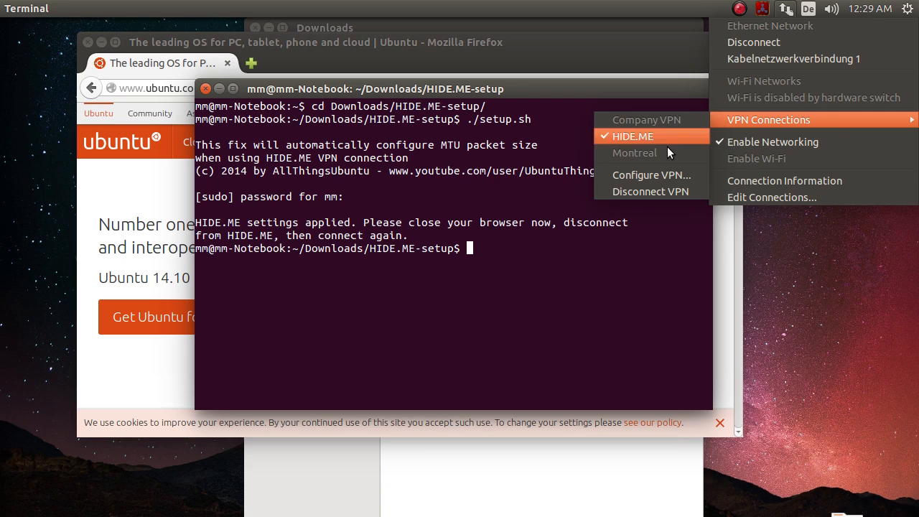
mouse_move(663, 137)
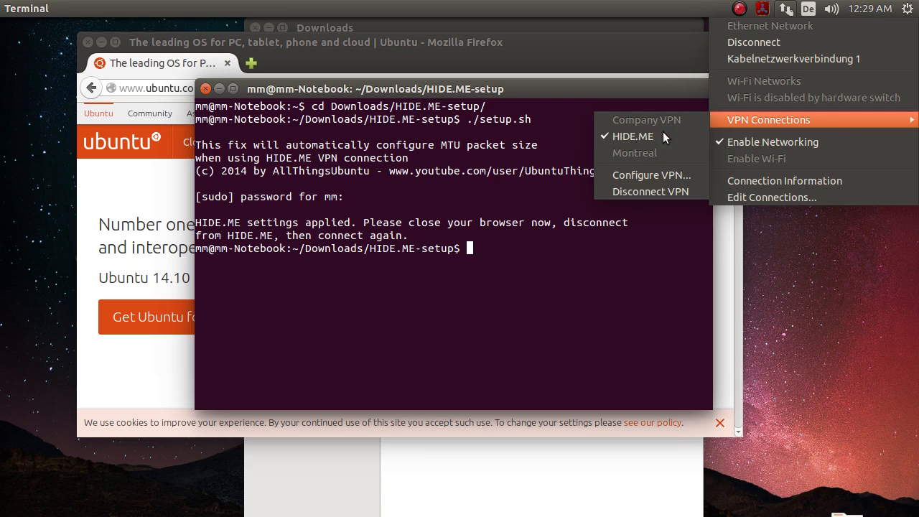
mouse_move(661, 122)
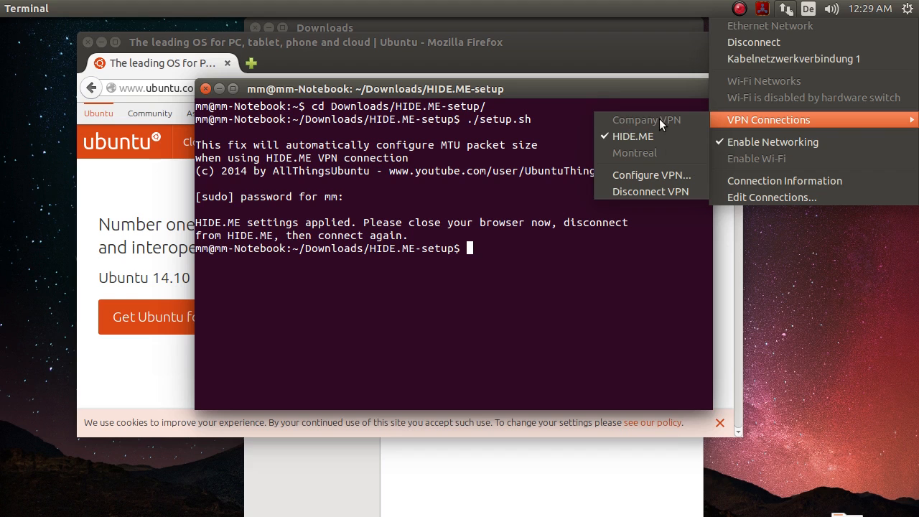
mouse_move(665, 126)
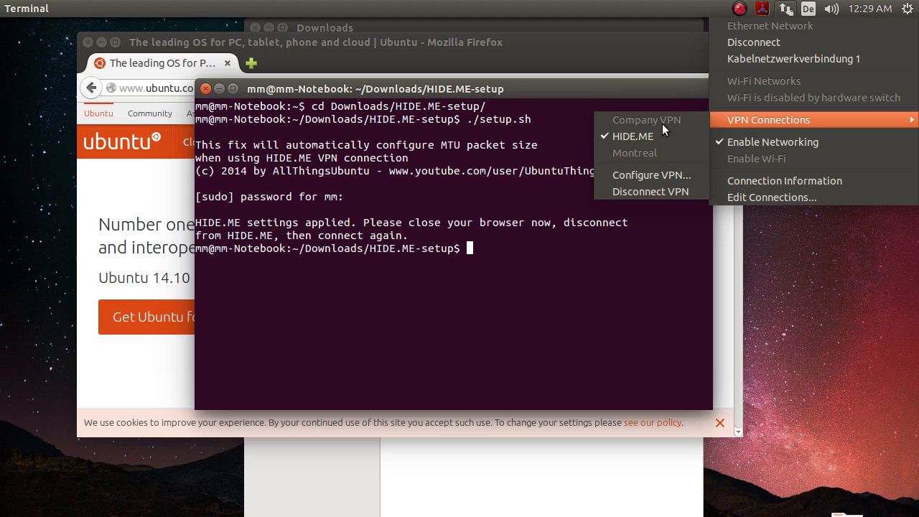
mouse_move(669, 123)
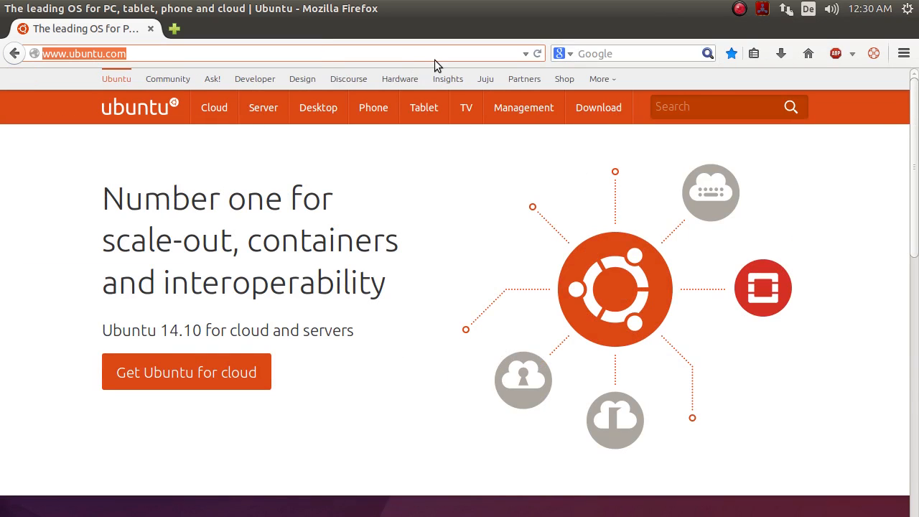
Load hide.me/check and view the results confirming the VPN tunnel hides the real location
type("check")
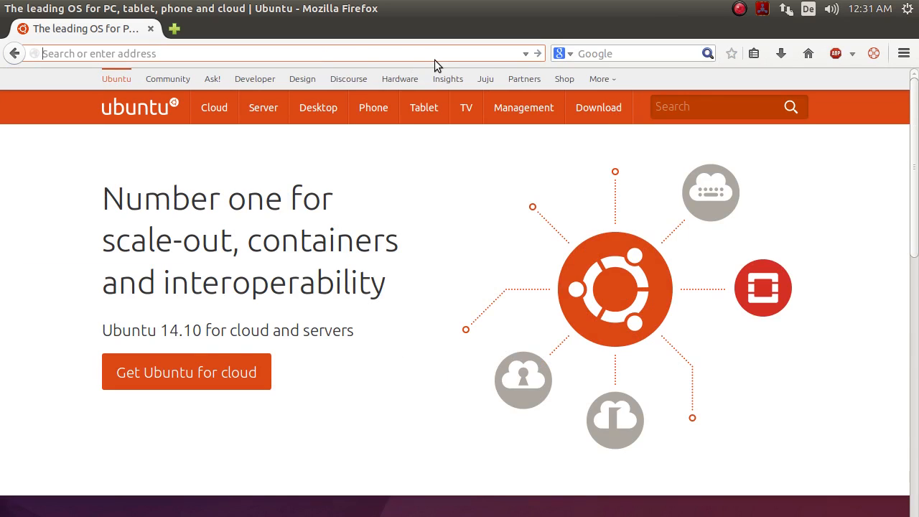
type("hide.me/c")
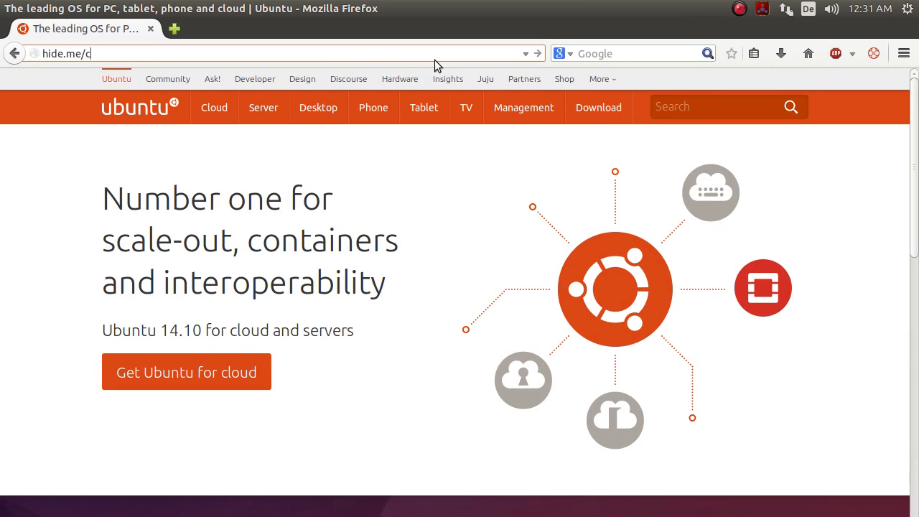
key("Return")
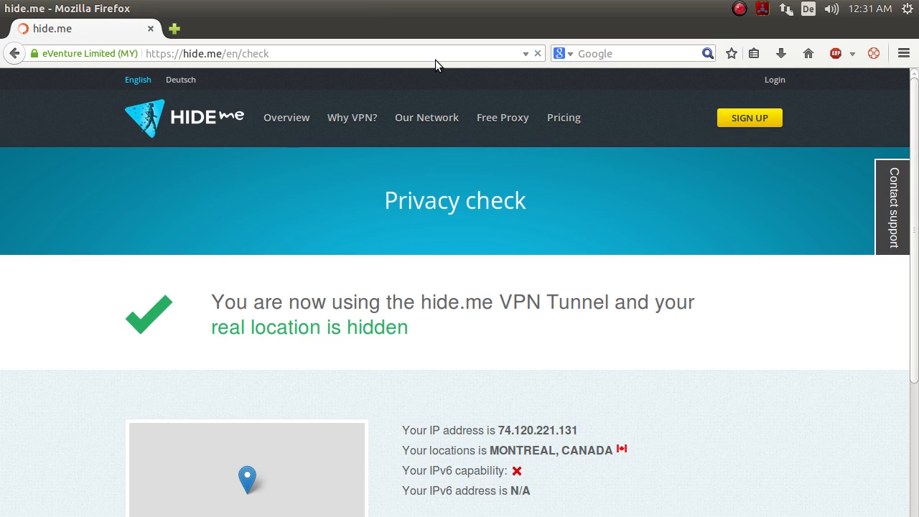
scroll("down", 3)
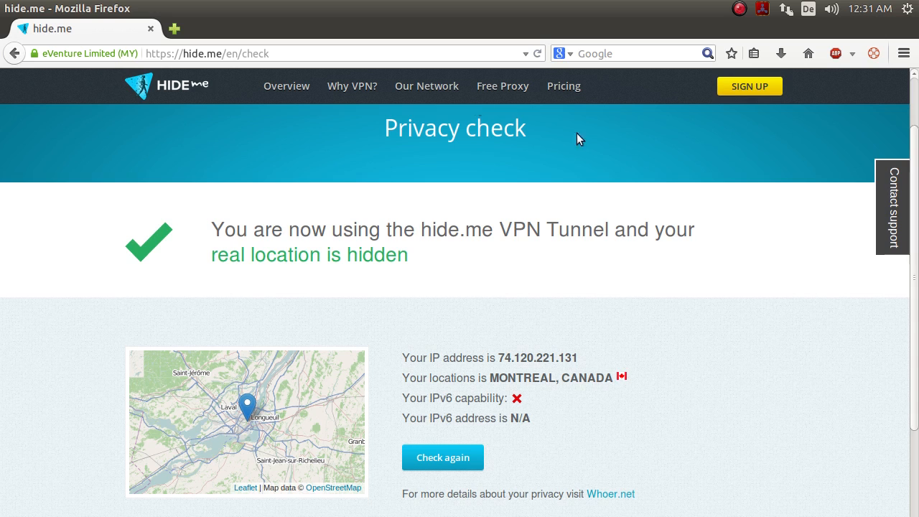
mouse_move(585, 376)
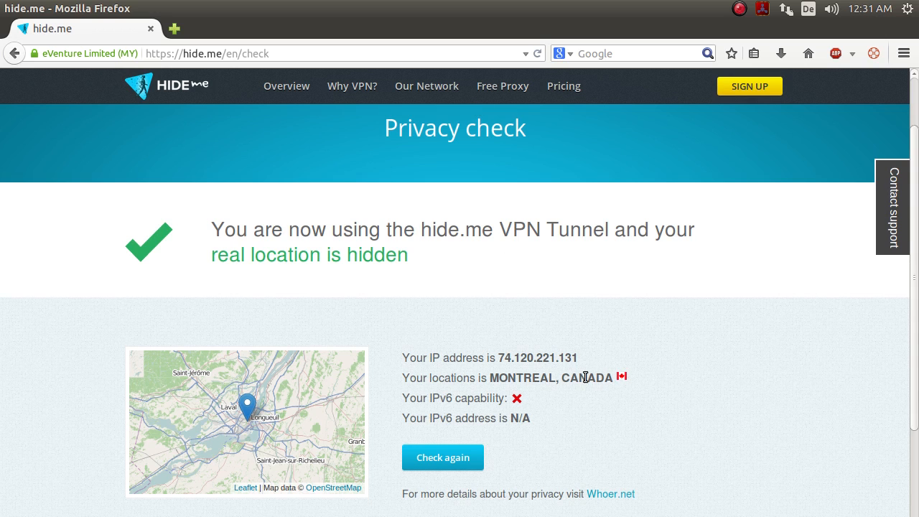
mouse_move(593, 323)
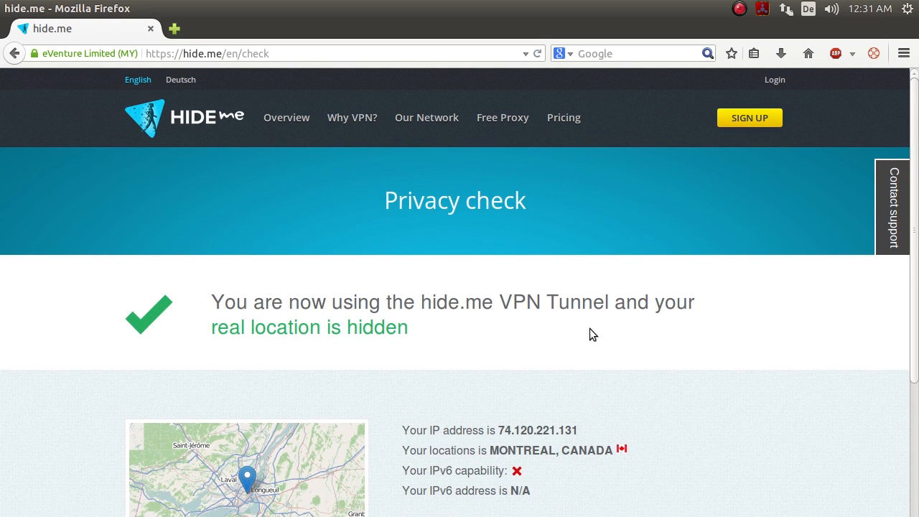
mouse_move(553, 302)
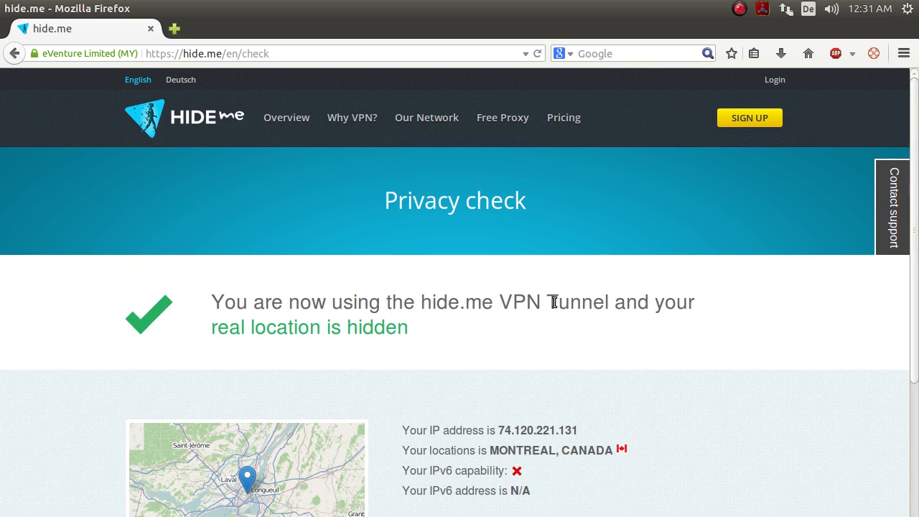